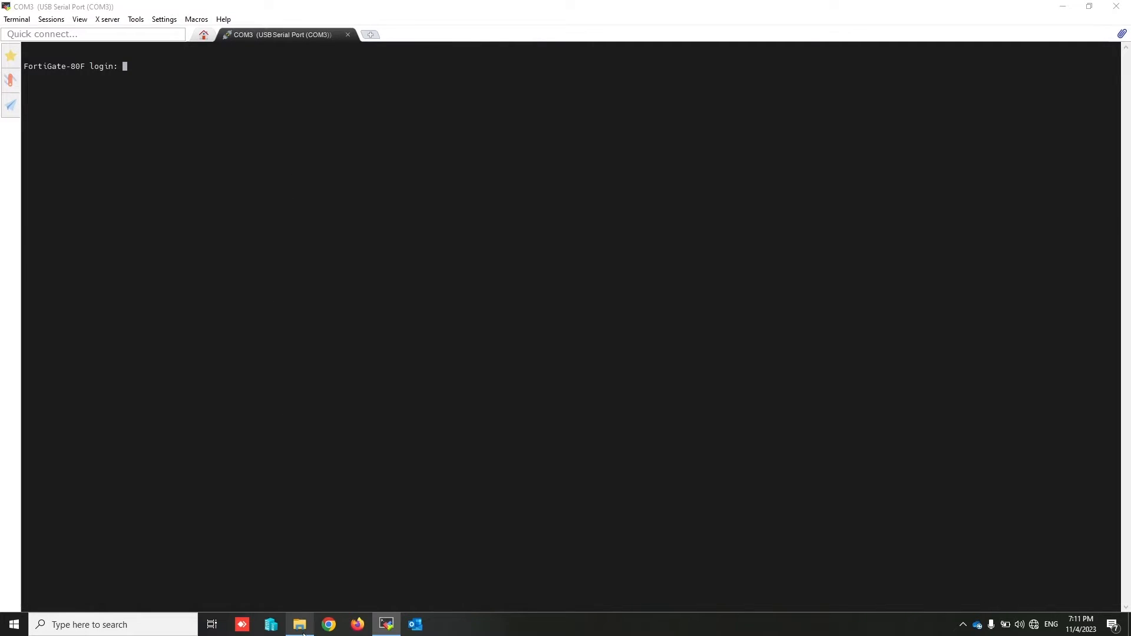
Check the backup configuration file in the Desktop folder before rebooting into the boot menu
click(298, 625)
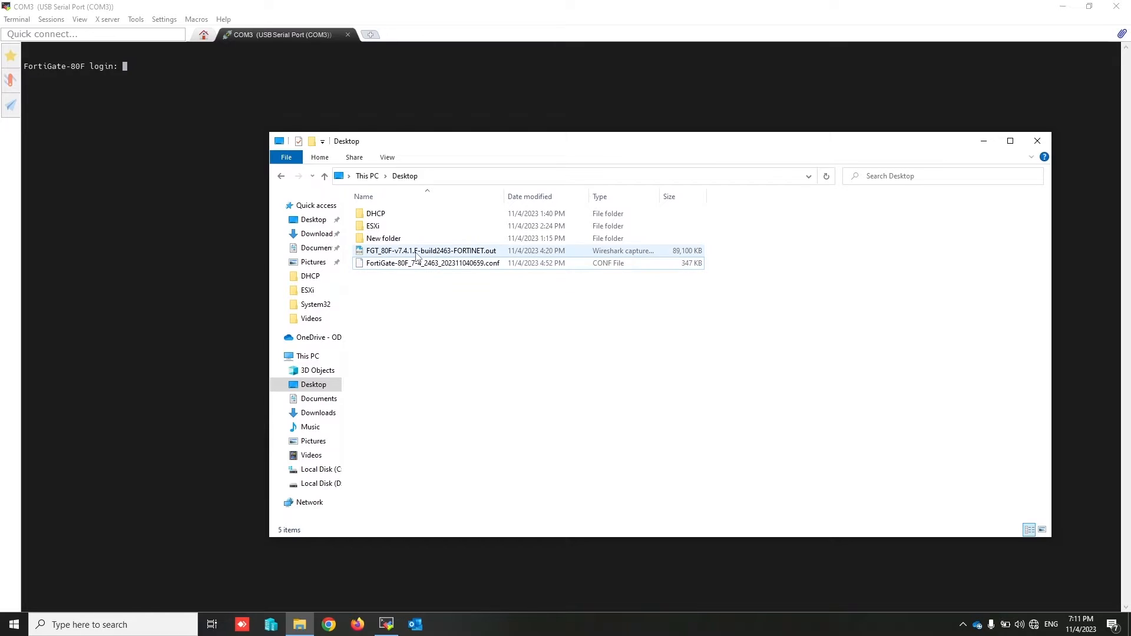
click(433, 262)
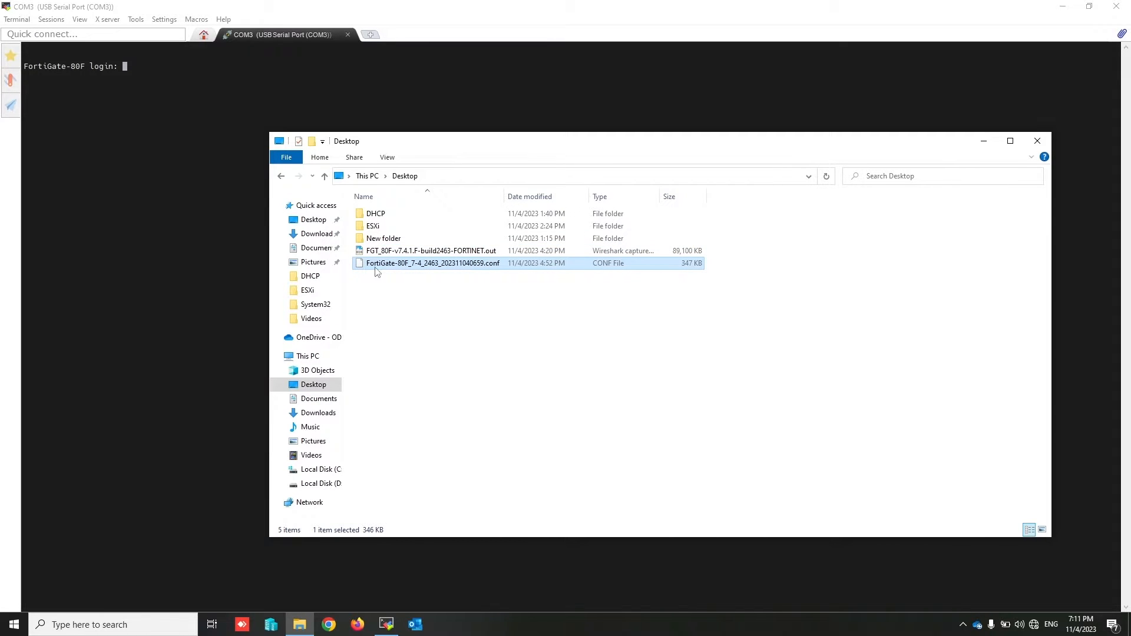
mouse_move(421, 271)
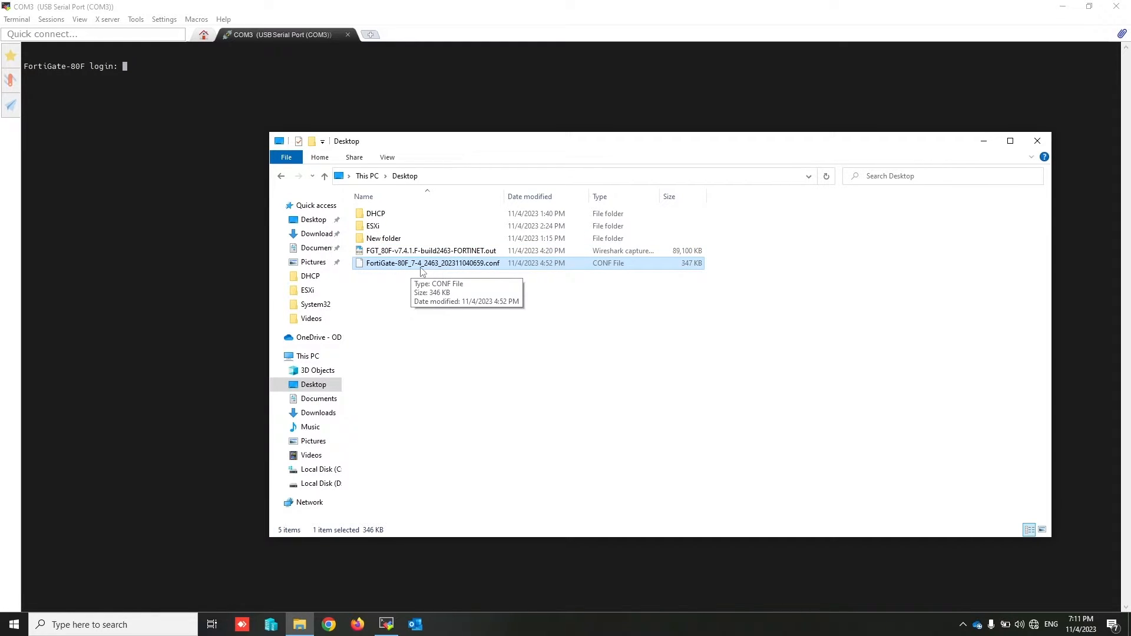
mouse_move(412, 271)
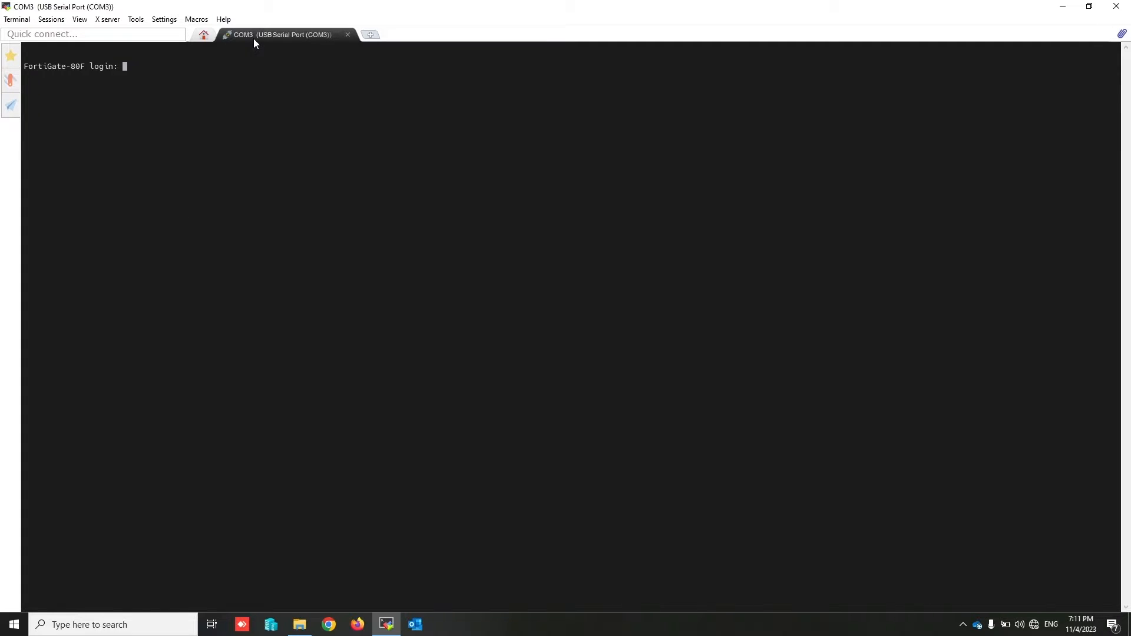
mouse_move(243, 41)
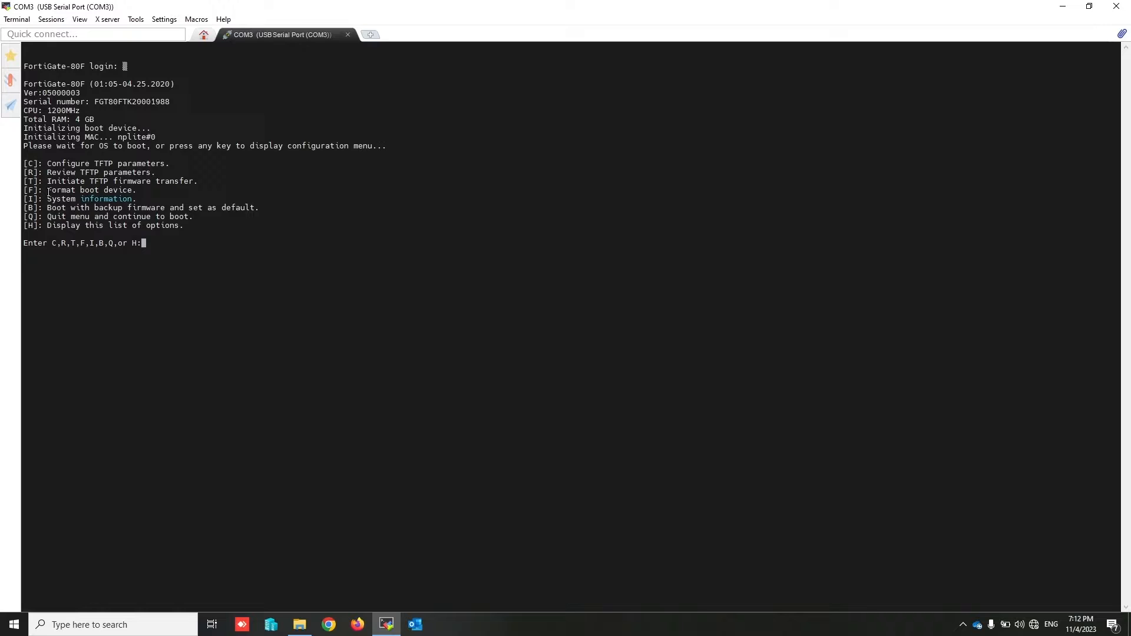
Confirm formatting the boot device with 'yes' on the serial console
double_click(91, 189)
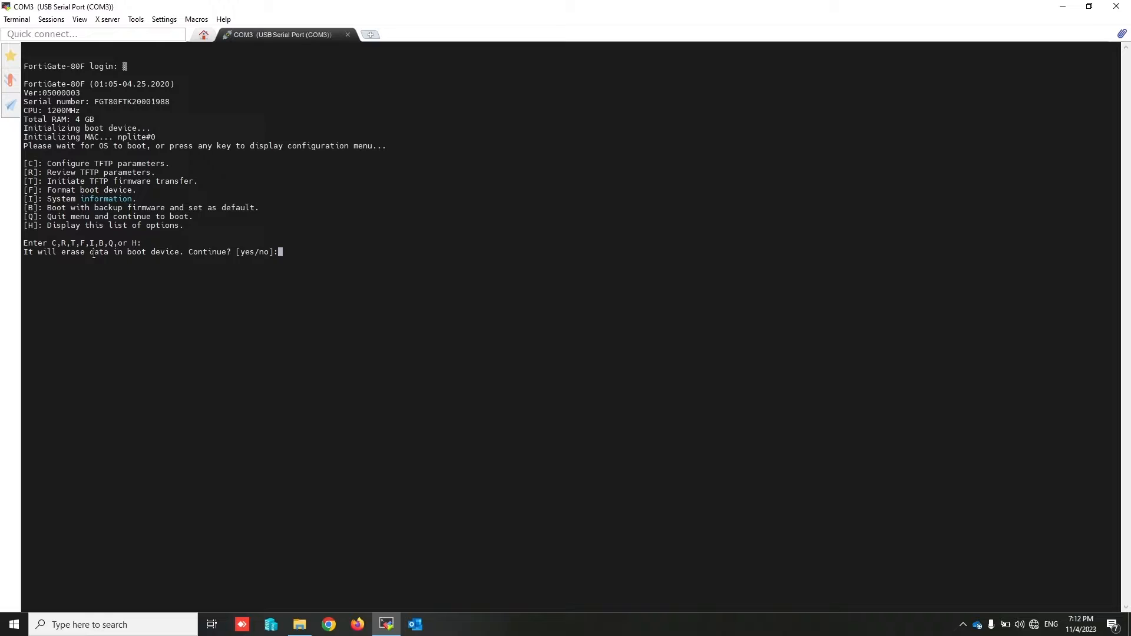
mouse_move(350, 277)
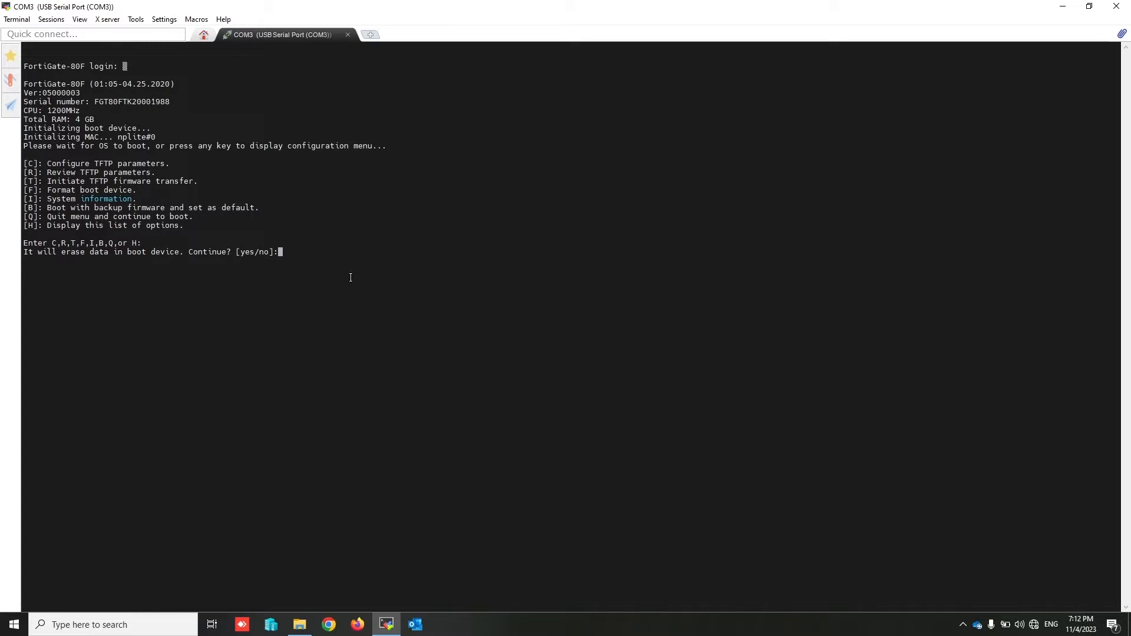
text(yes)
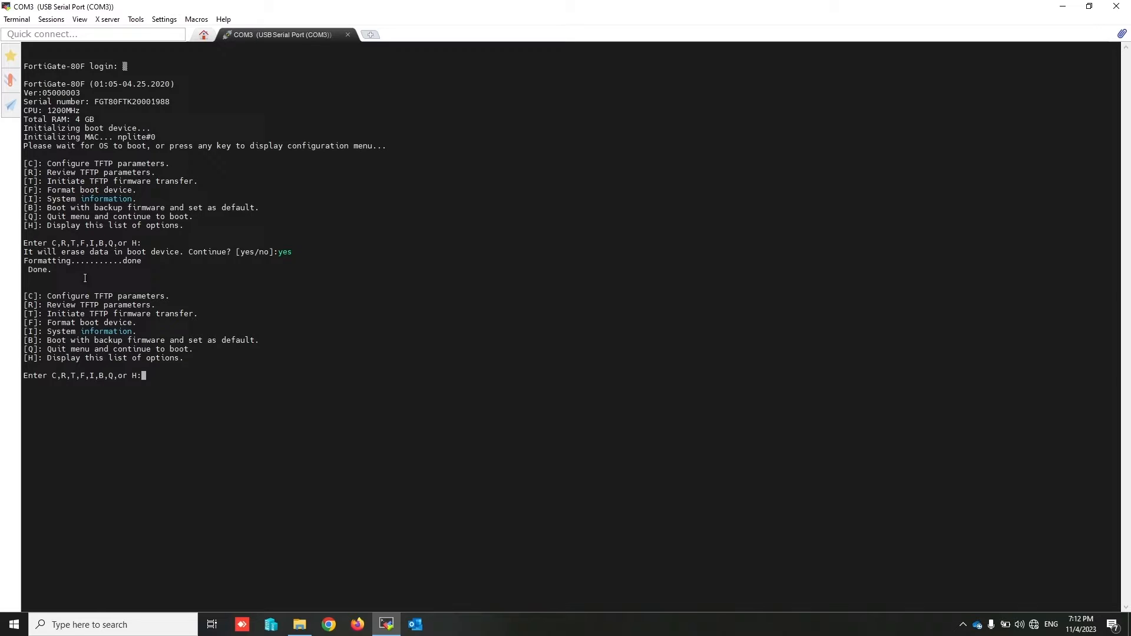
mouse_move(306, 375)
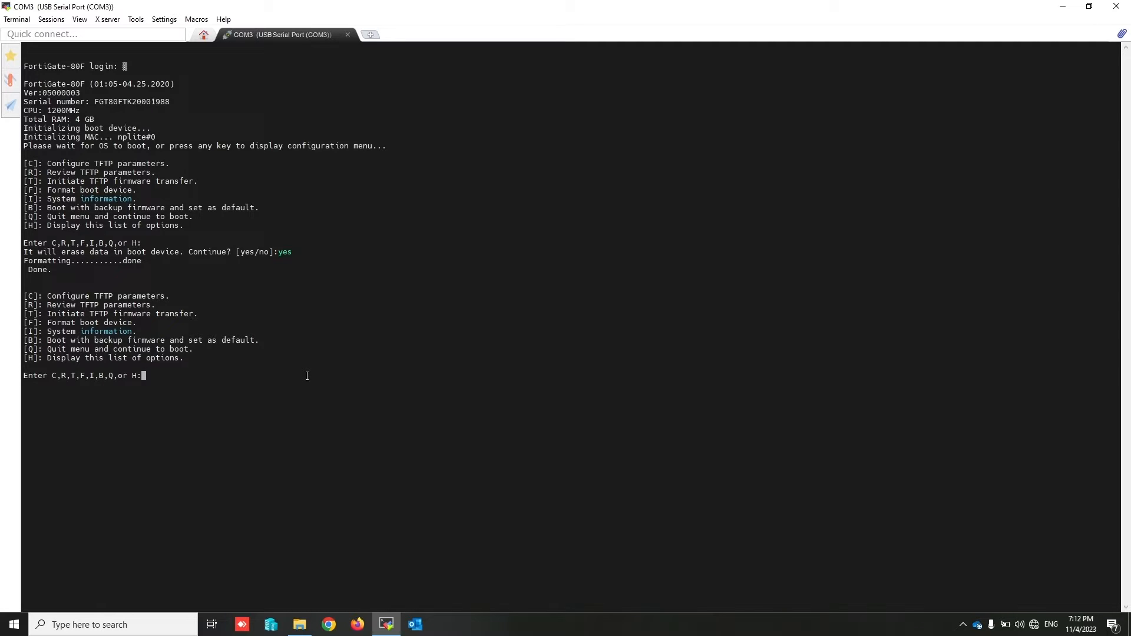
mouse_move(99, 295)
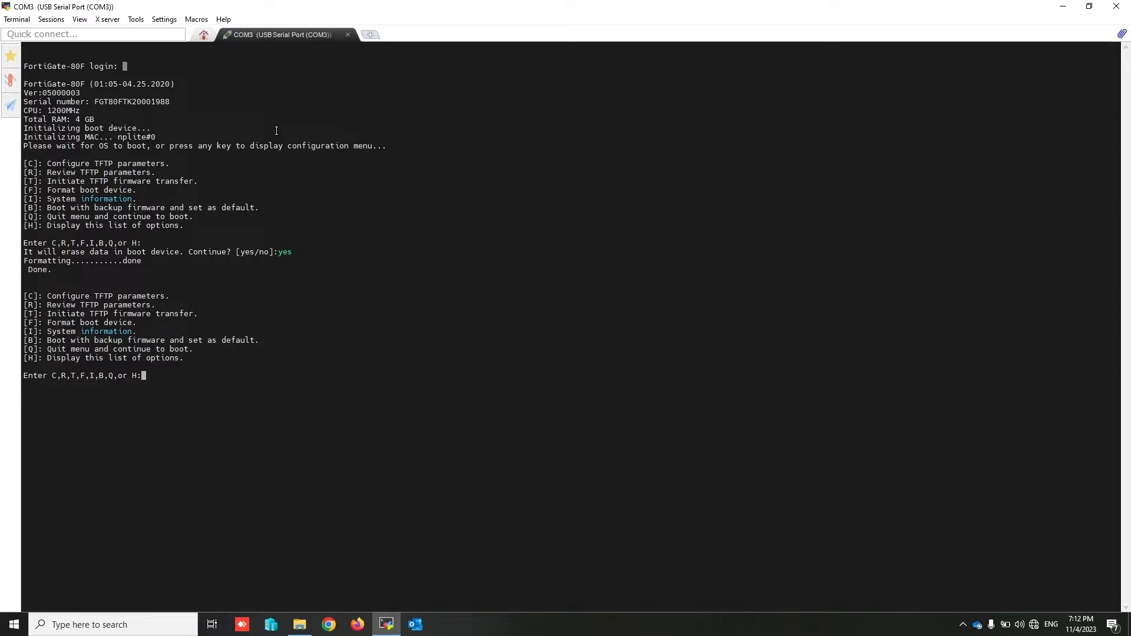
Start the TFTP server from MobaXterm's network services manager and return to the console
click(134, 19)
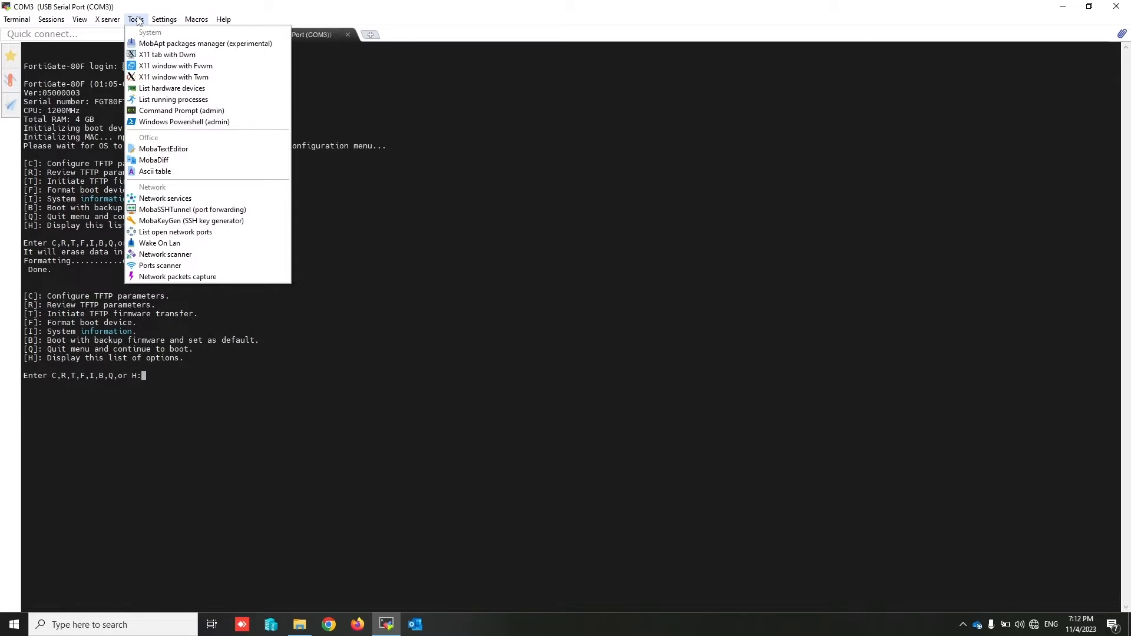
mouse_move(165, 198)
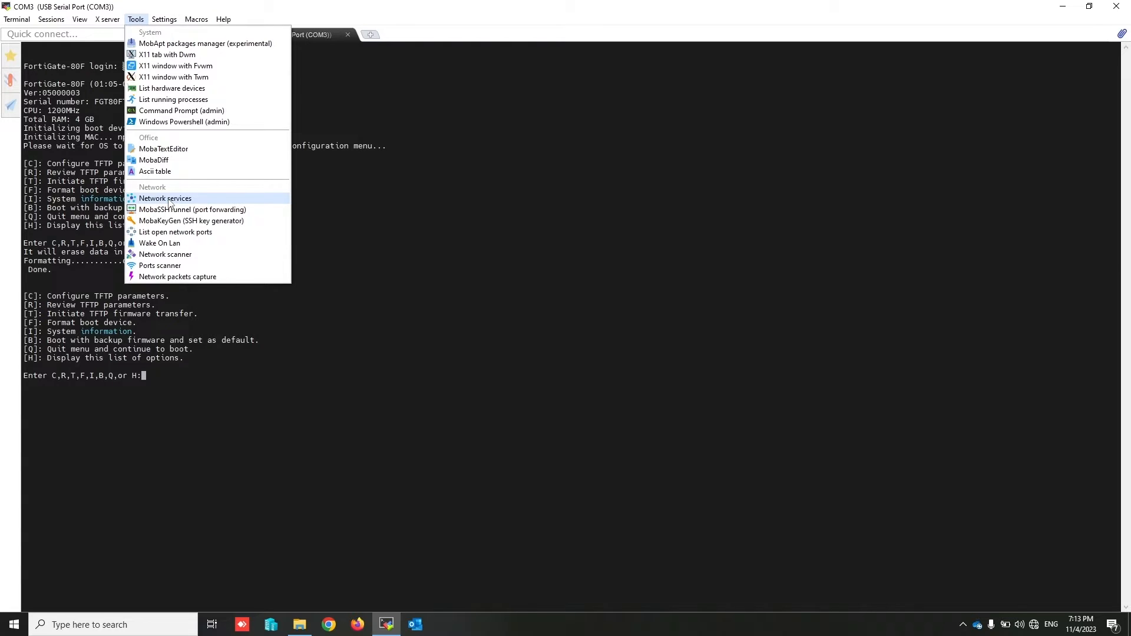
click(165, 198)
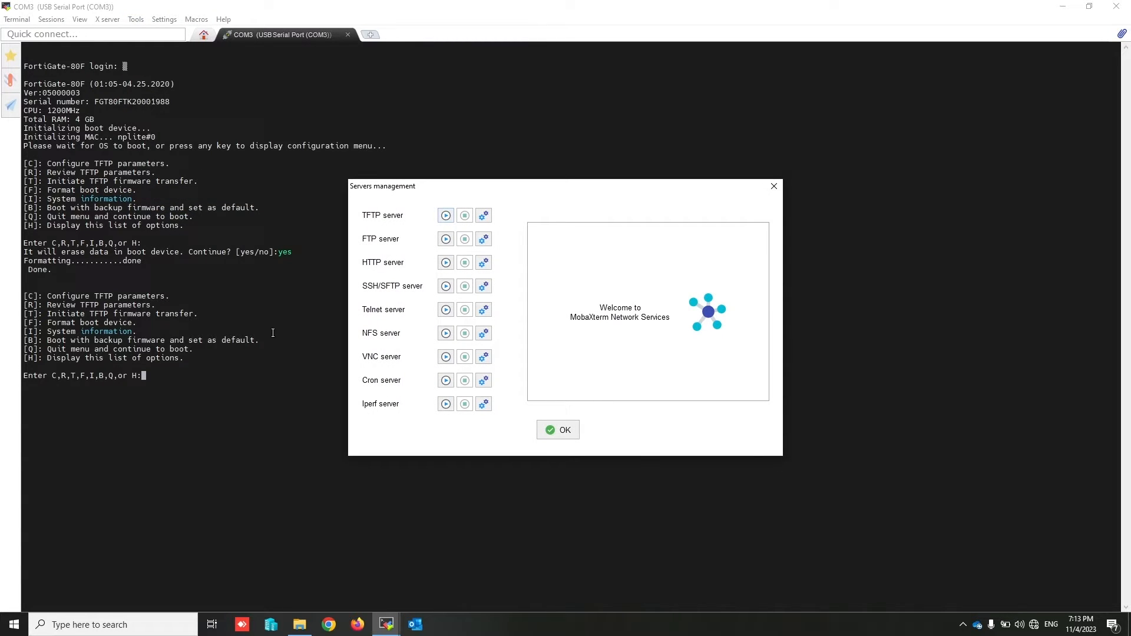
mouse_move(386, 624)
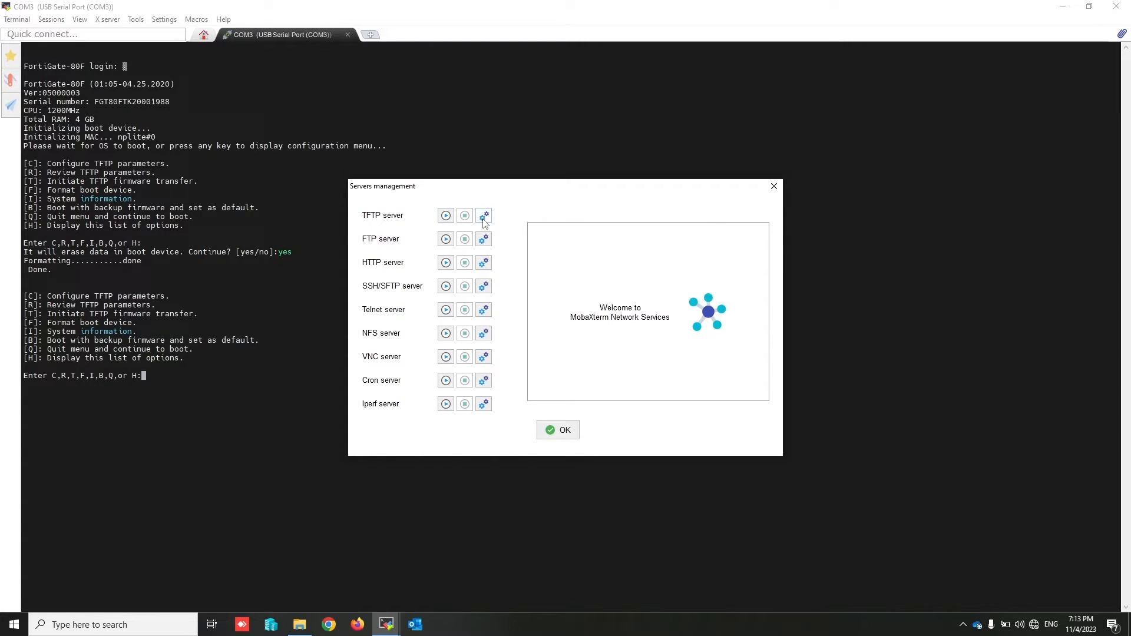
click(483, 215)
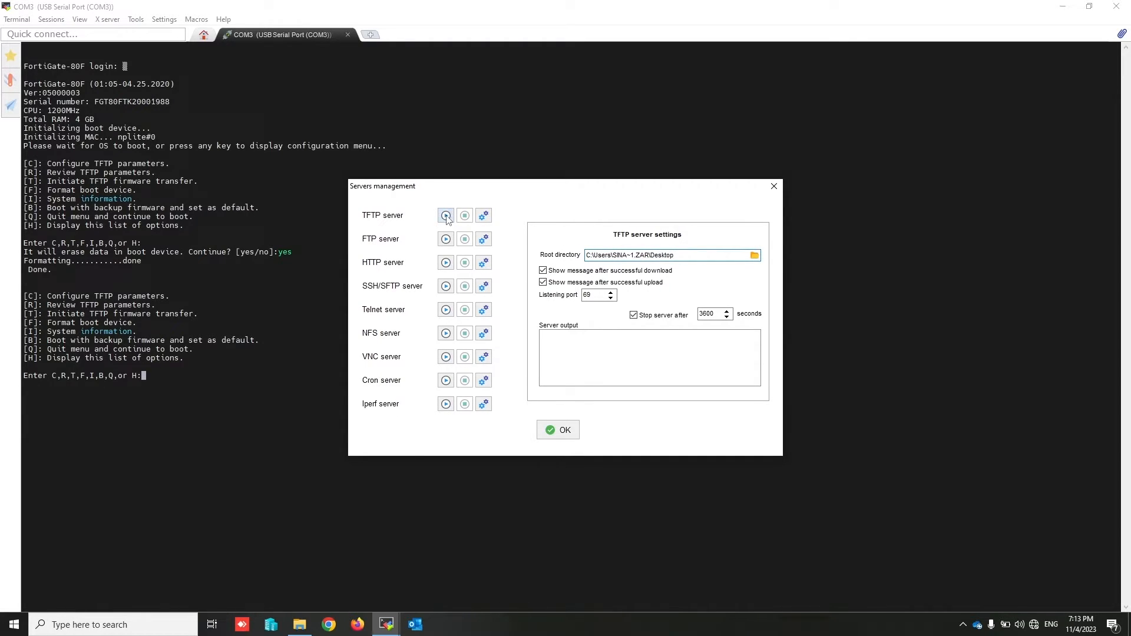
click(445, 214)
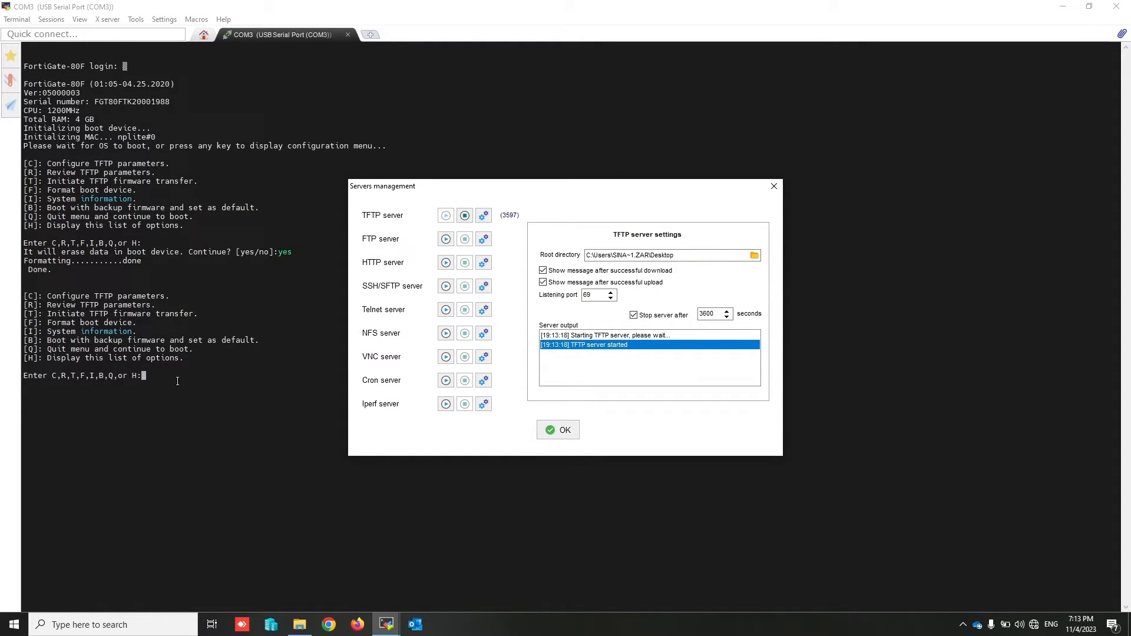
click(557, 428)
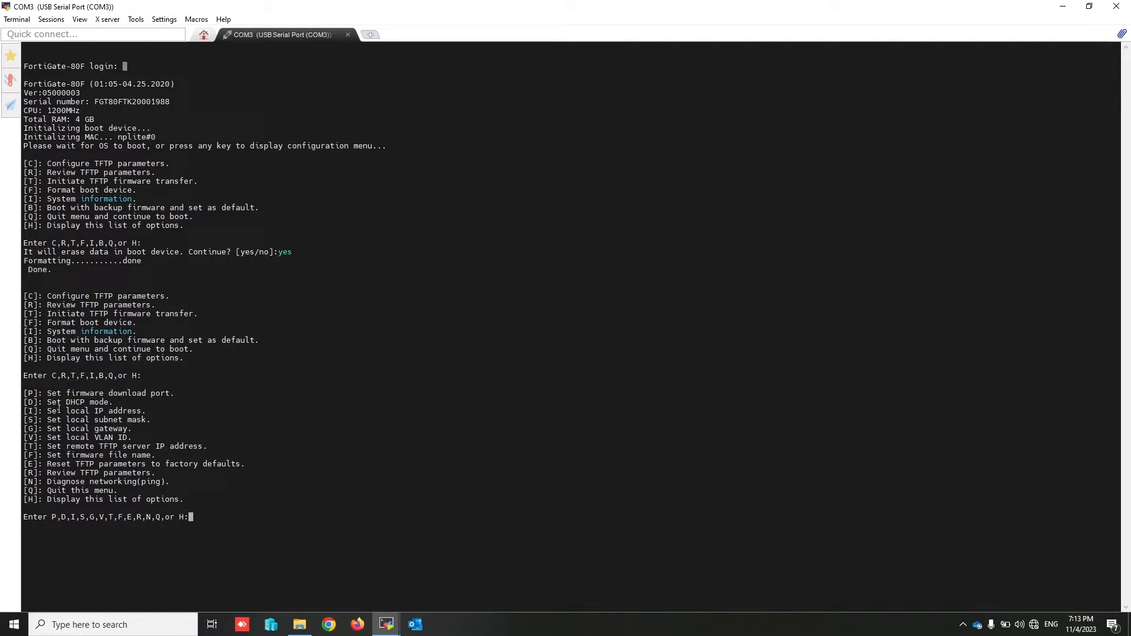
Keep local IP 192.168.1.99 and move to the subnet mask option 255.255.255.0
double_click(82, 410)
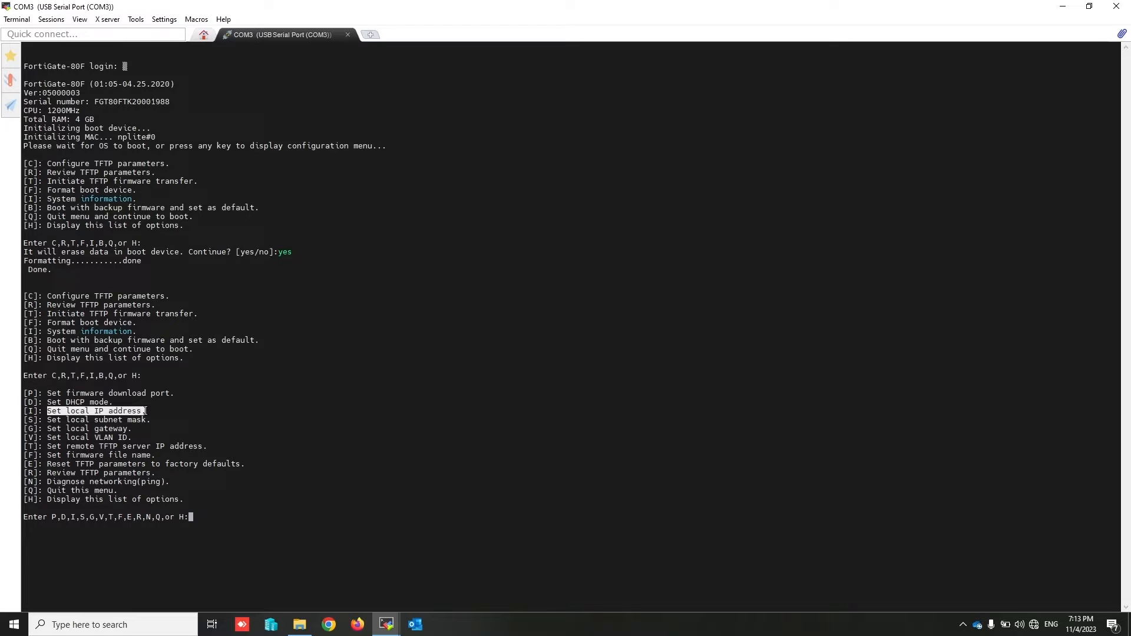
text(I)
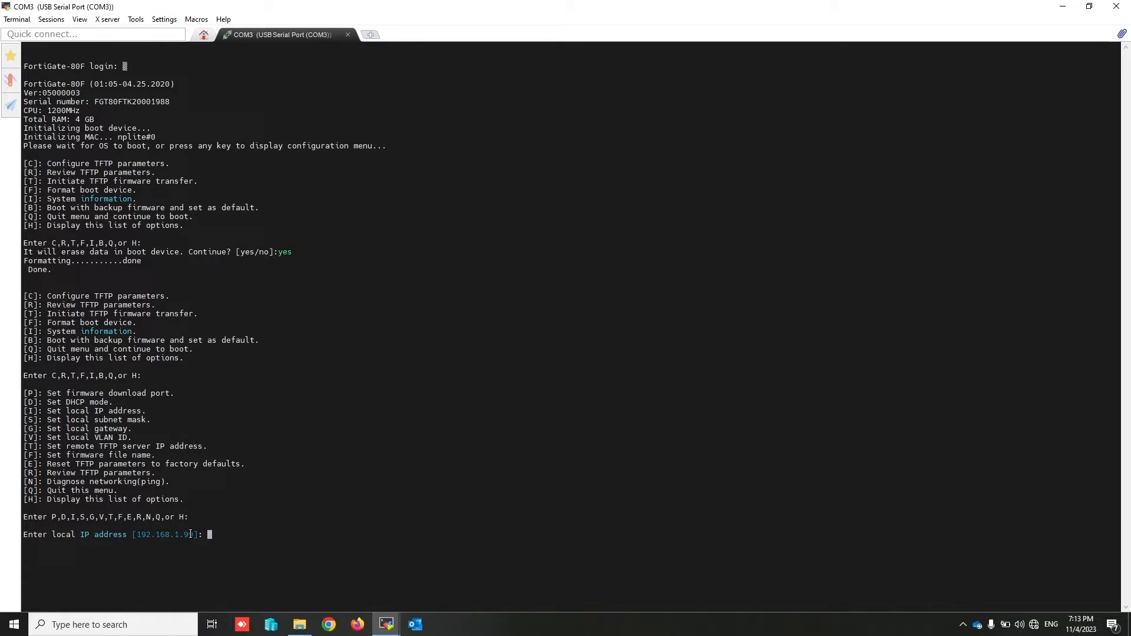
key(enter)
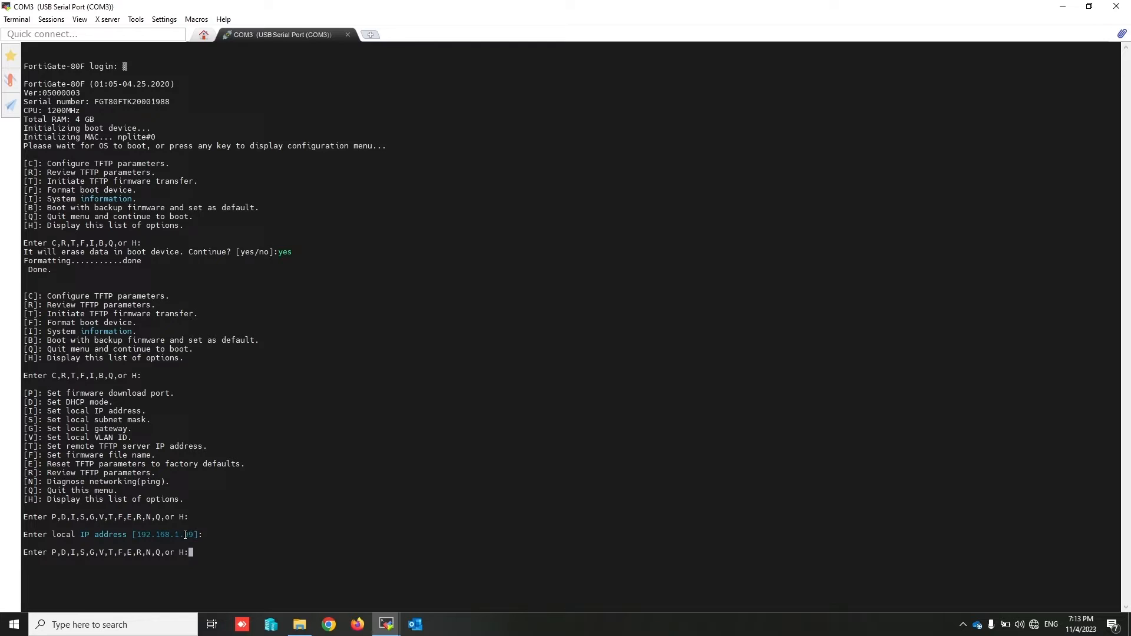
text(9)
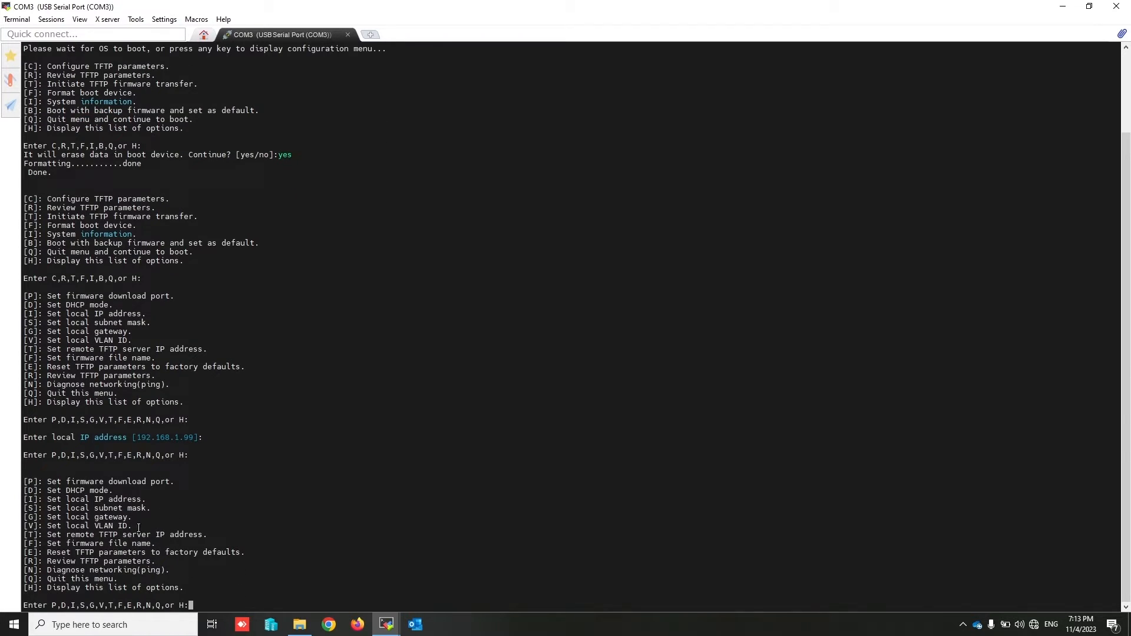
mouse_move(51, 507)
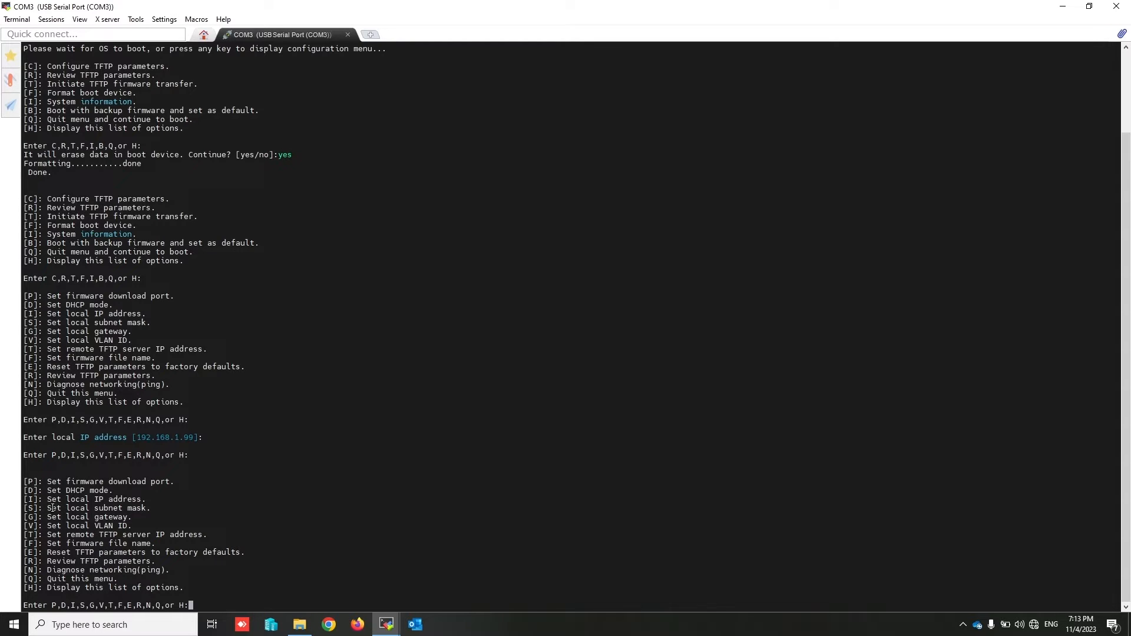
double_click(96, 507)
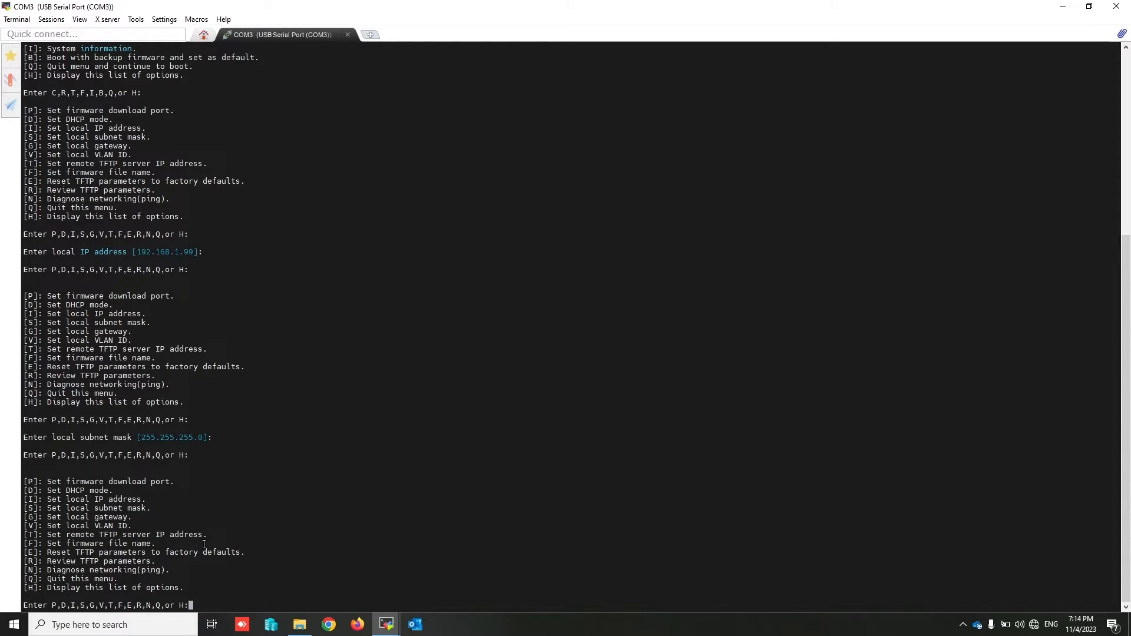
Accept the default TFTP server IP 192.168.1.100 and verify the firmware file on the desktop
text(T)
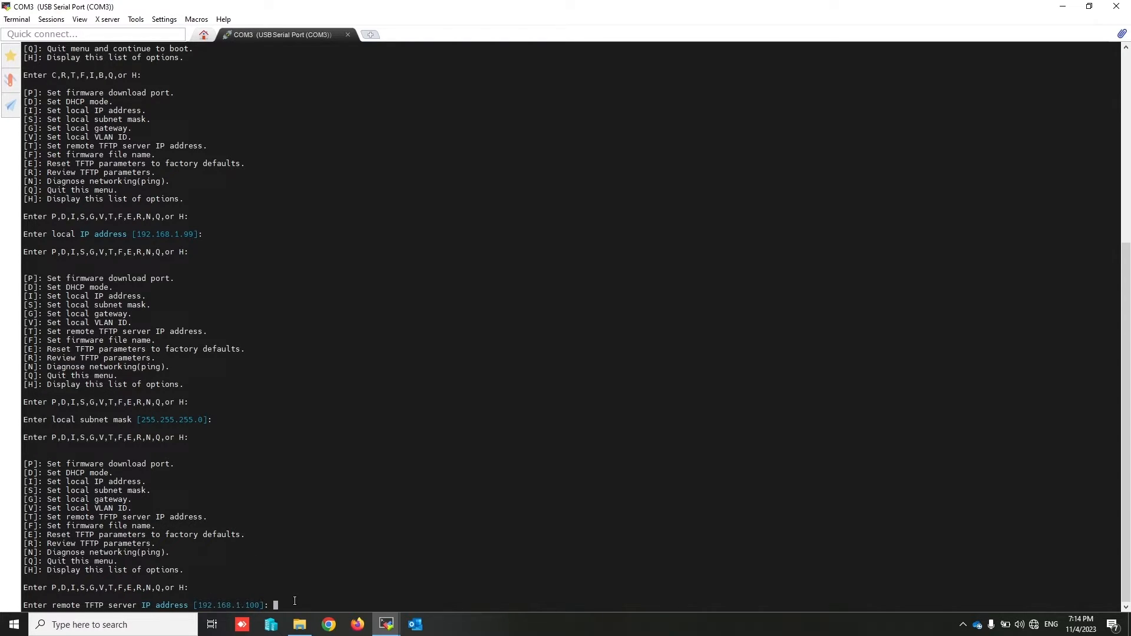
mouse_move(354, 597)
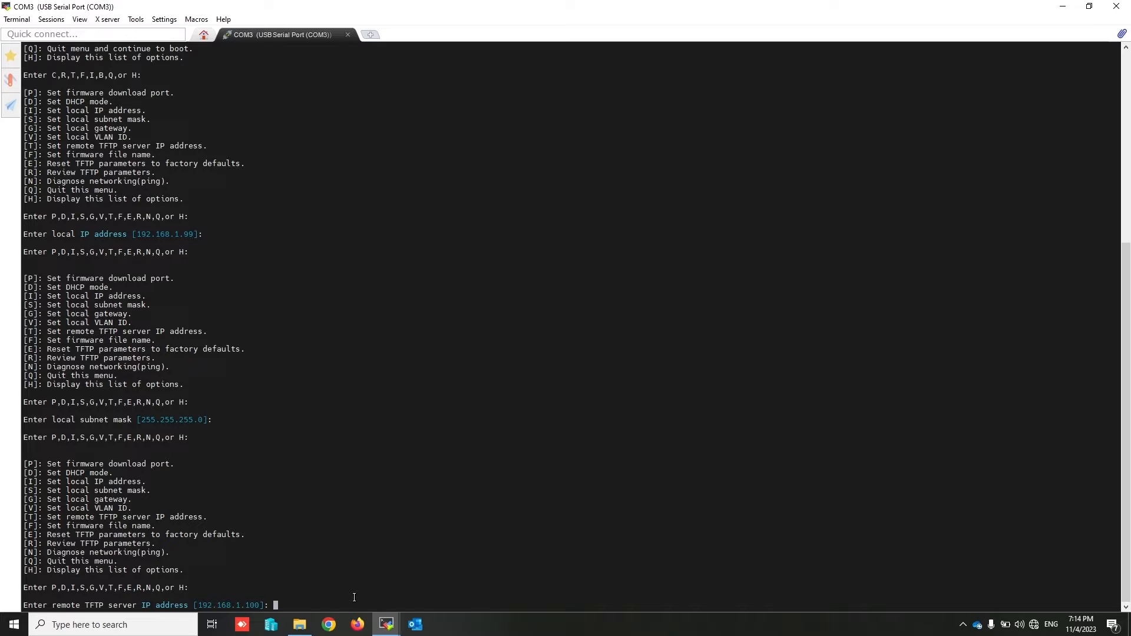
key(enter)
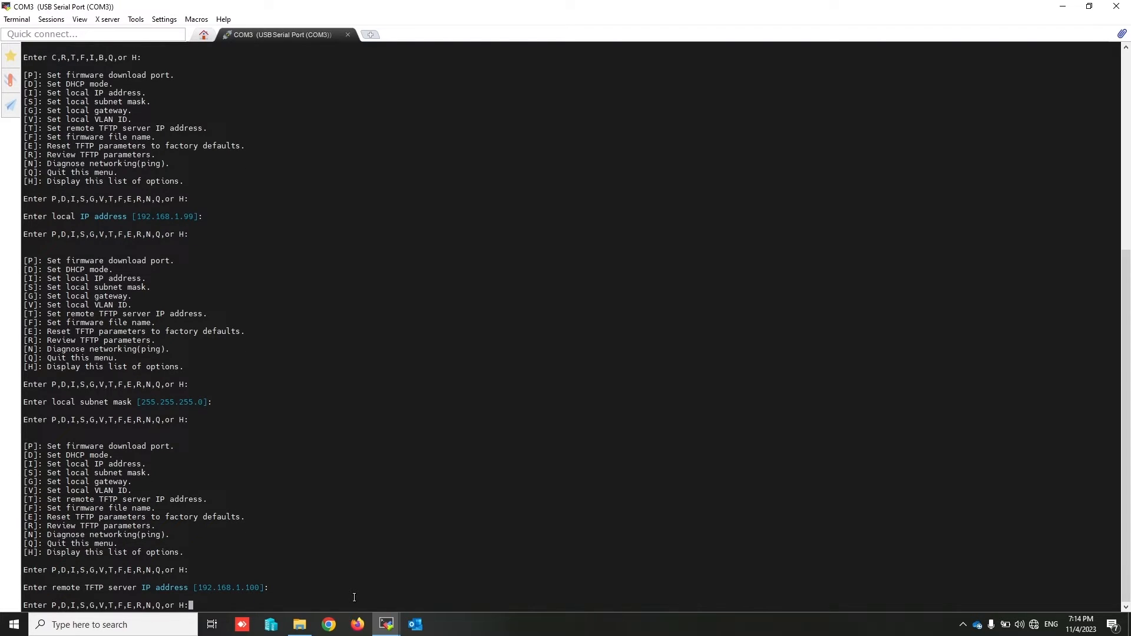
mouse_move(70, 449)
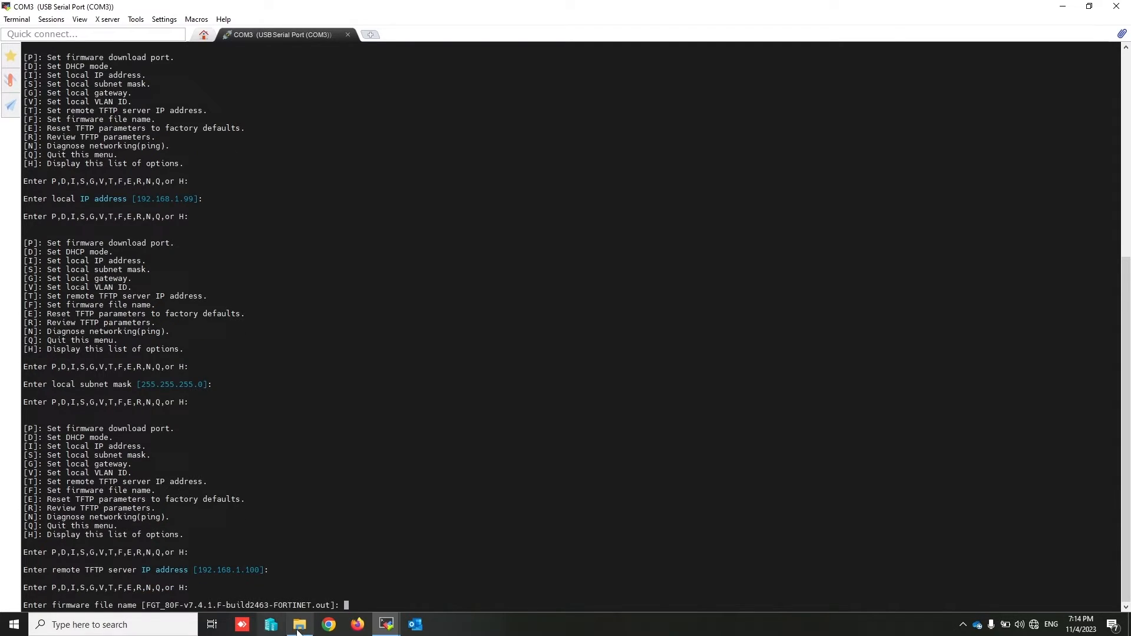
click(298, 624)
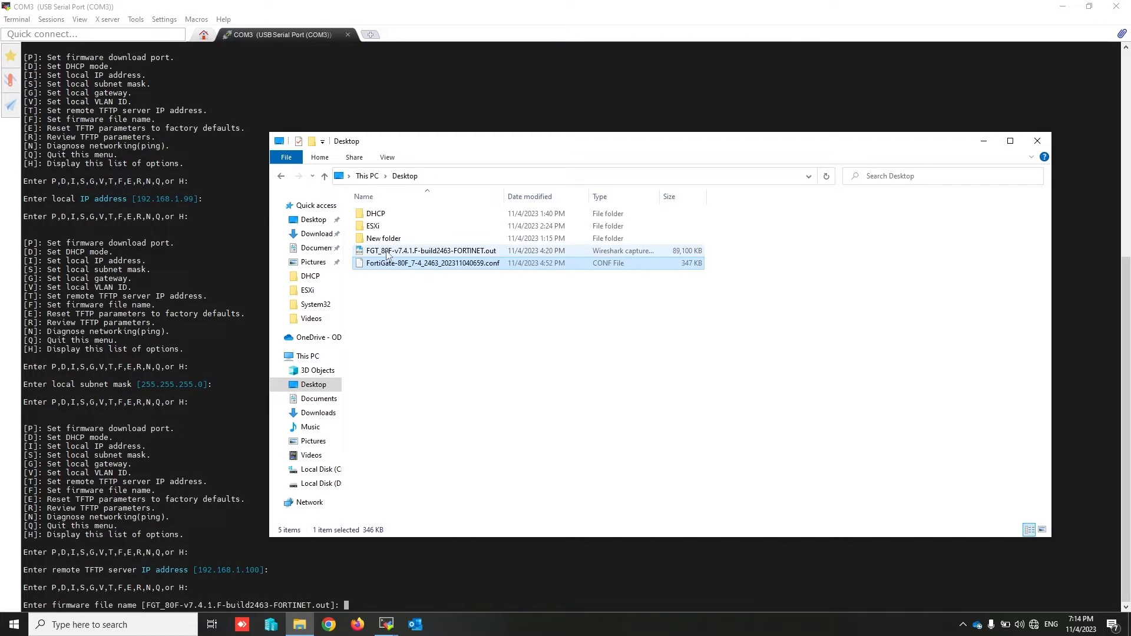
click(431, 250)
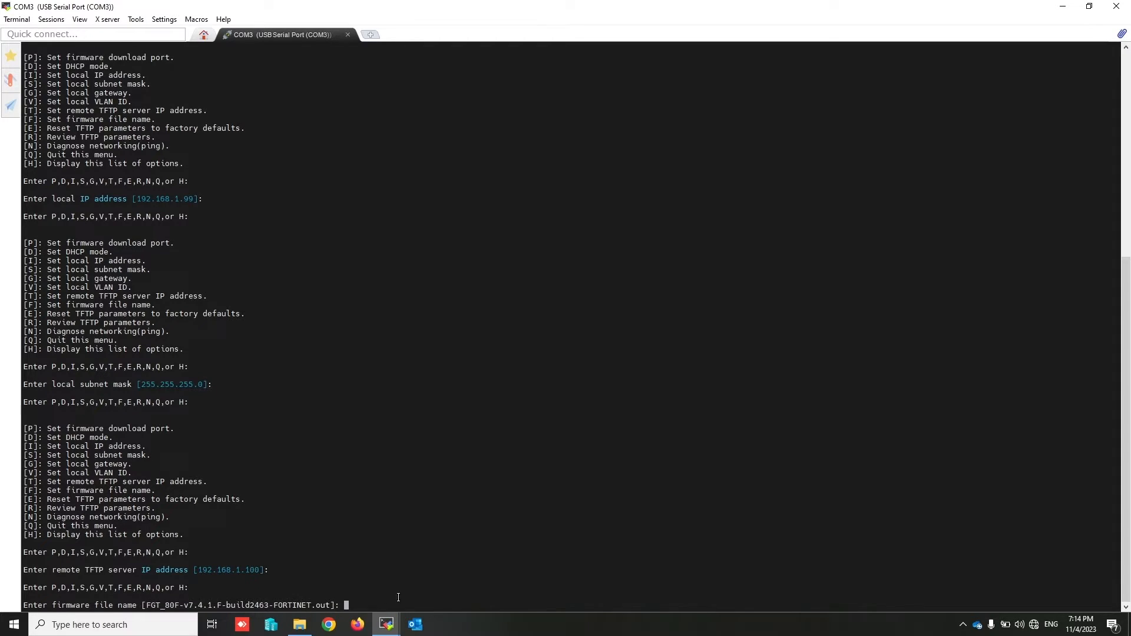
mouse_move(335, 601)
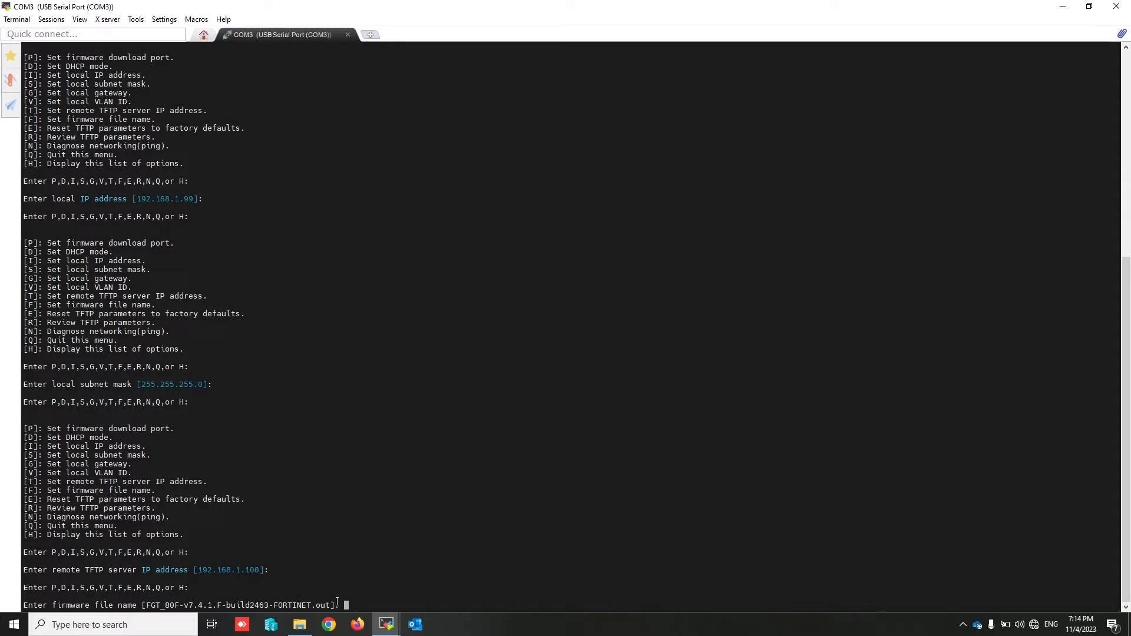
Accept the default firmware file name FGT_80F-v7.4.1.F-build2463-FORTINET.out and quit the TFTP submenu
click(298, 624)
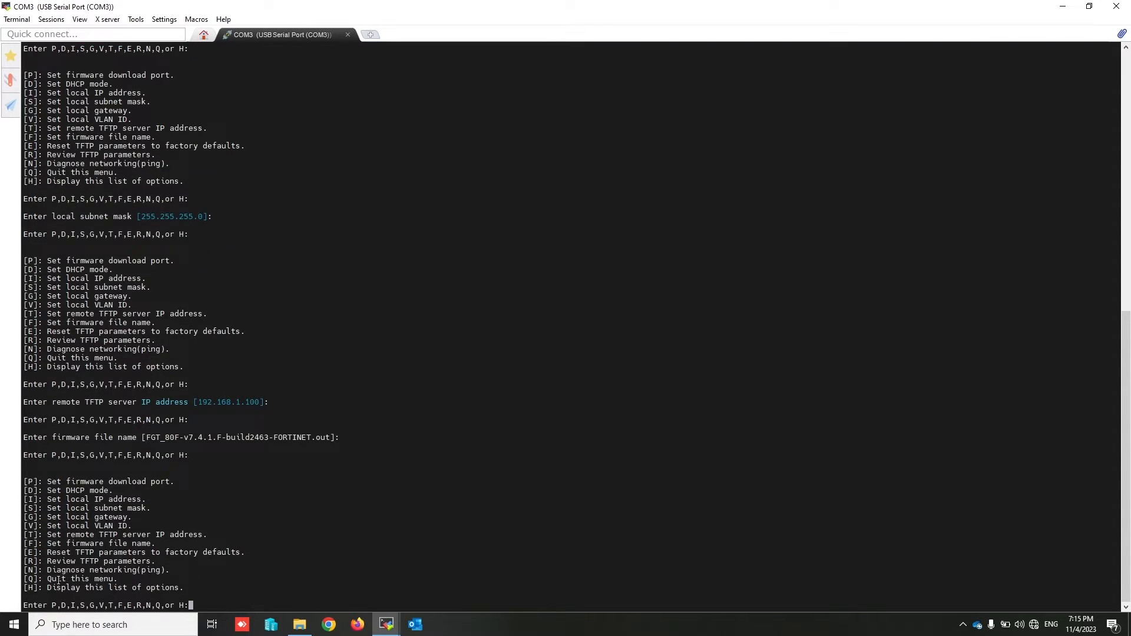
double_click(64, 578)
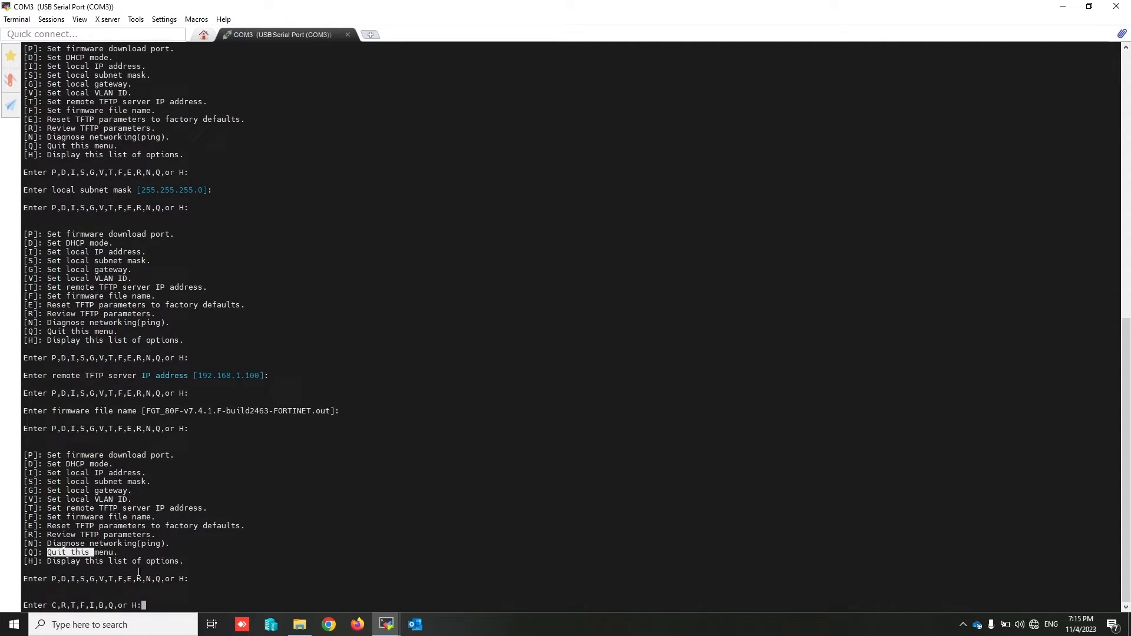
mouse_move(232, 561)
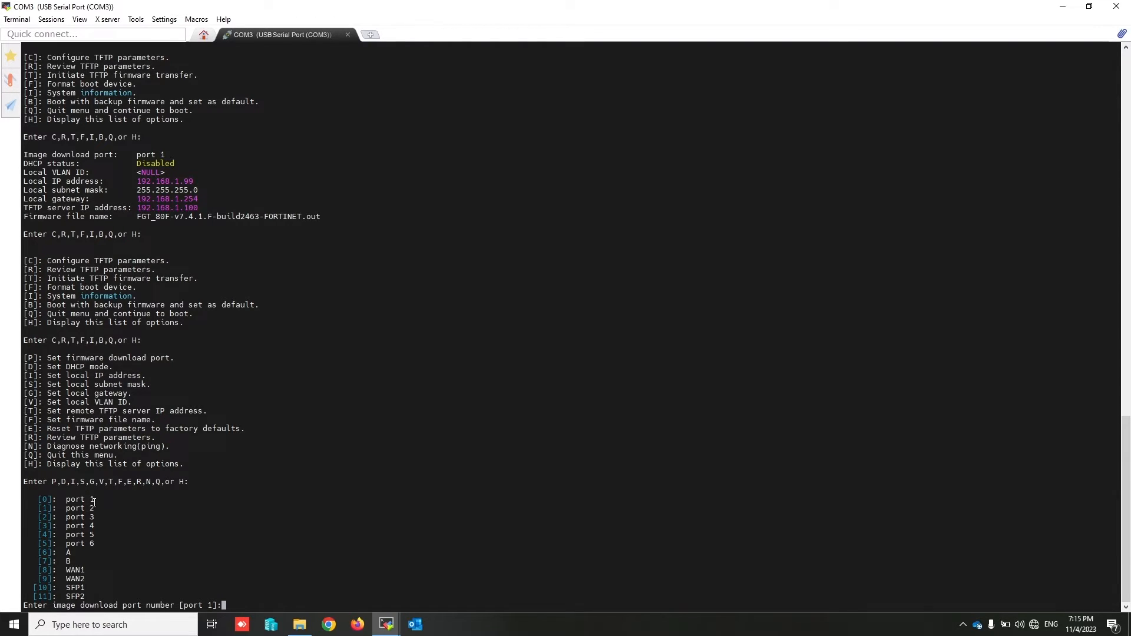
mouse_move(173, 520)
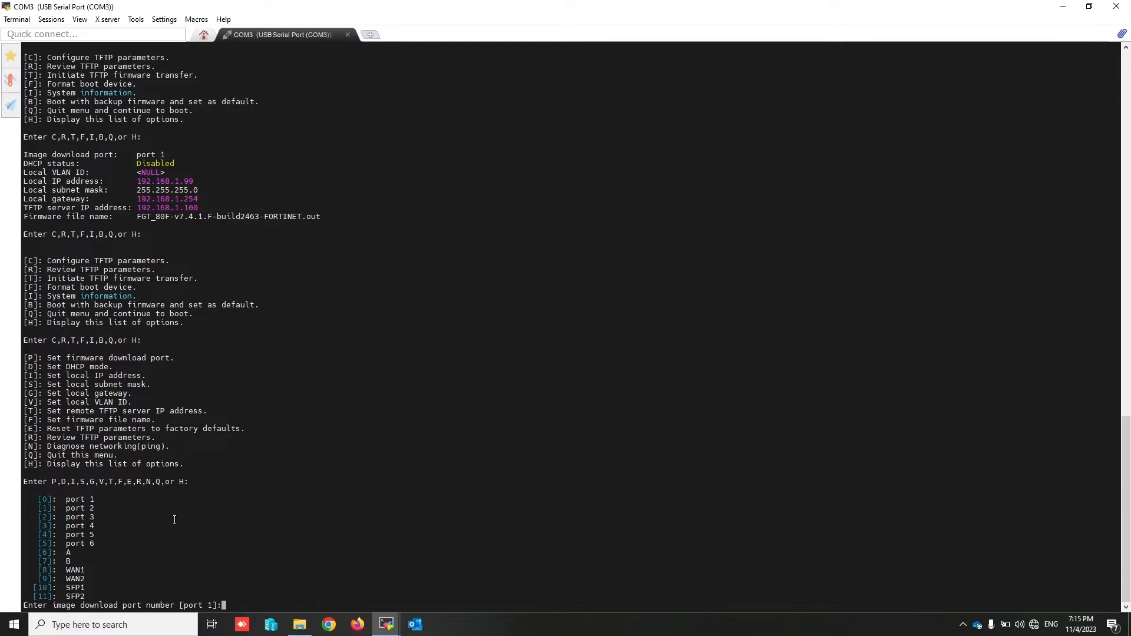
Choose port 1 (option 0) for the download and let the TFTP transfer complete
text(0)
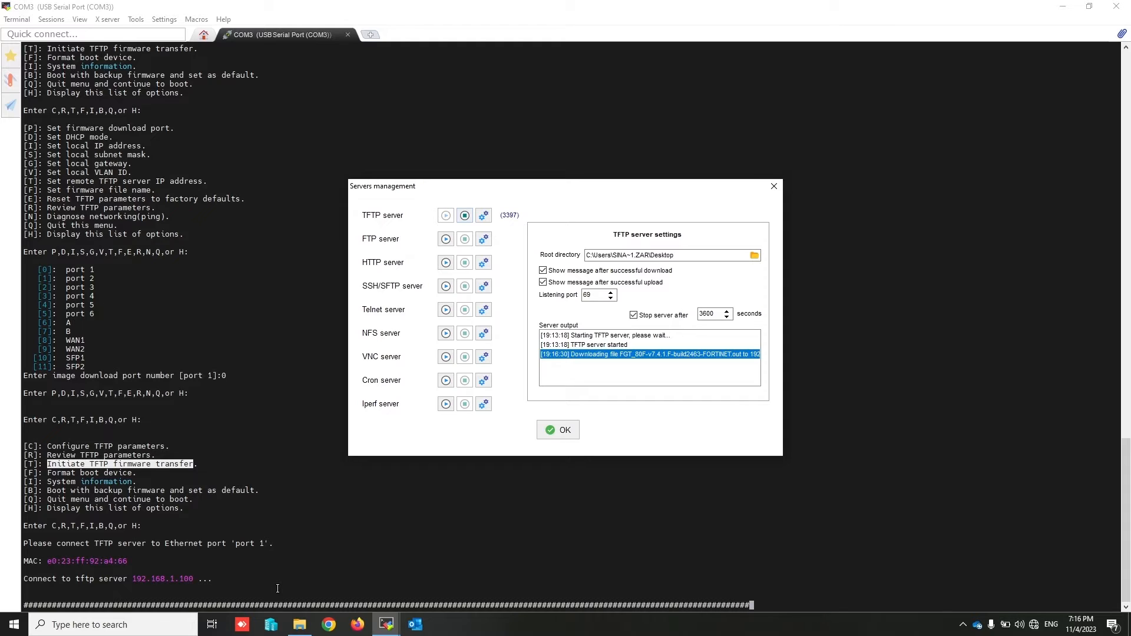
click(565, 430)
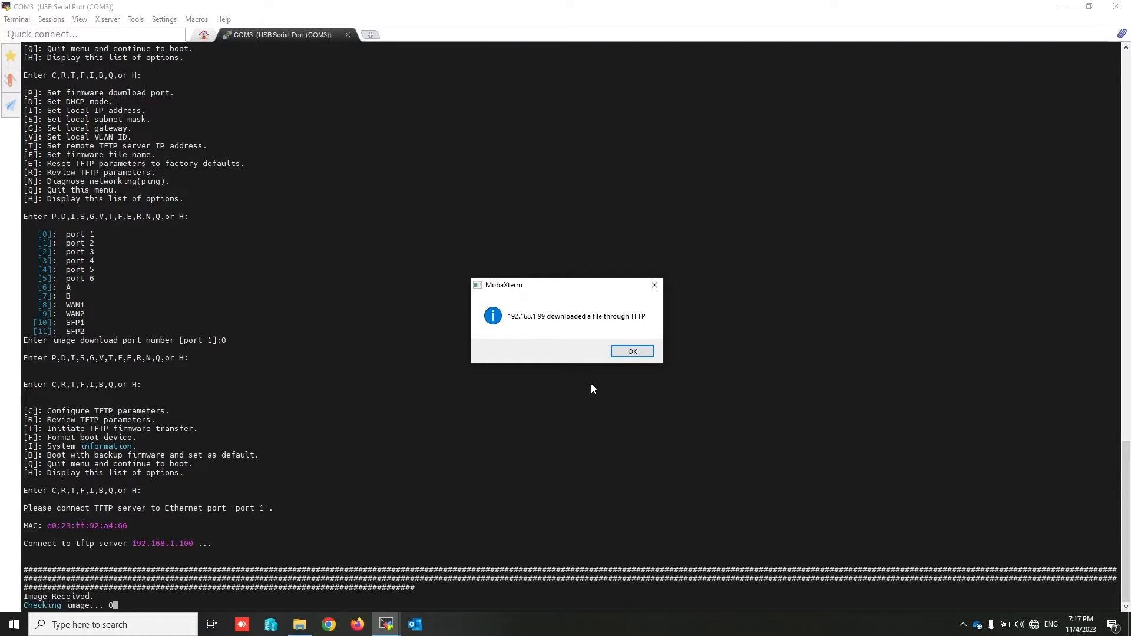
Save the firmware as default image (D) and confirm reprogramming the boot device (Y)
click(630, 351)
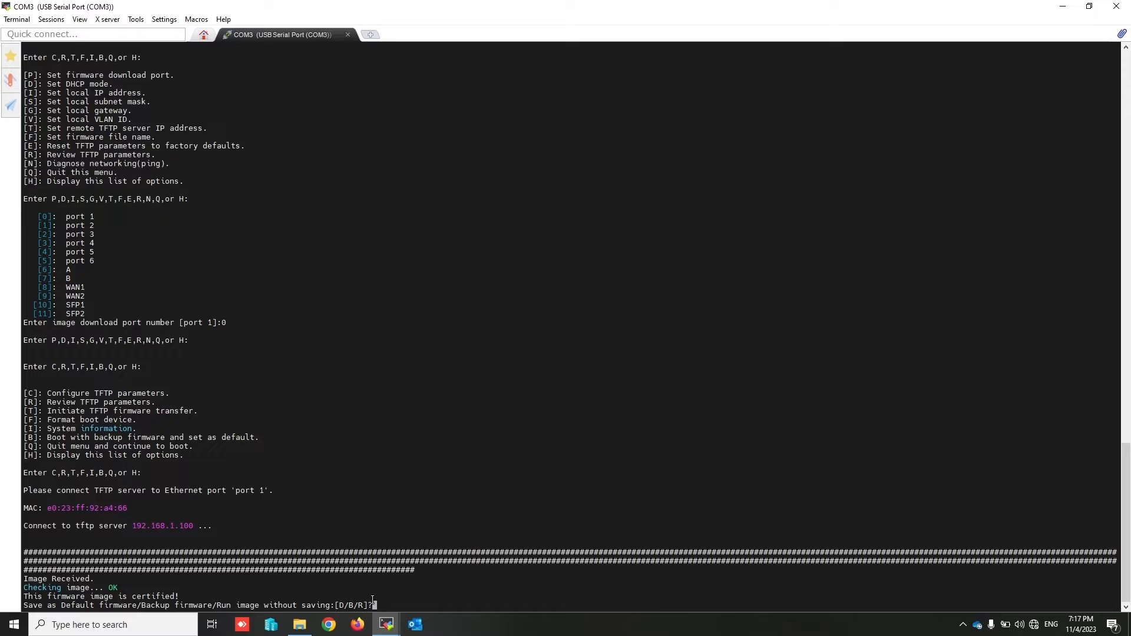
text(D)
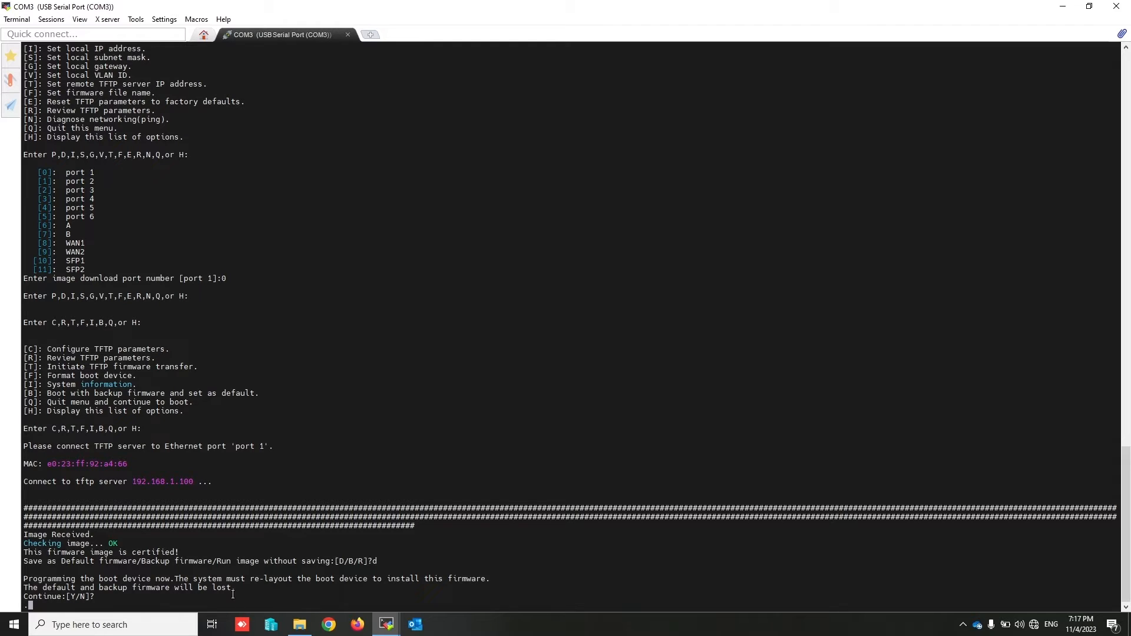
text(Y)
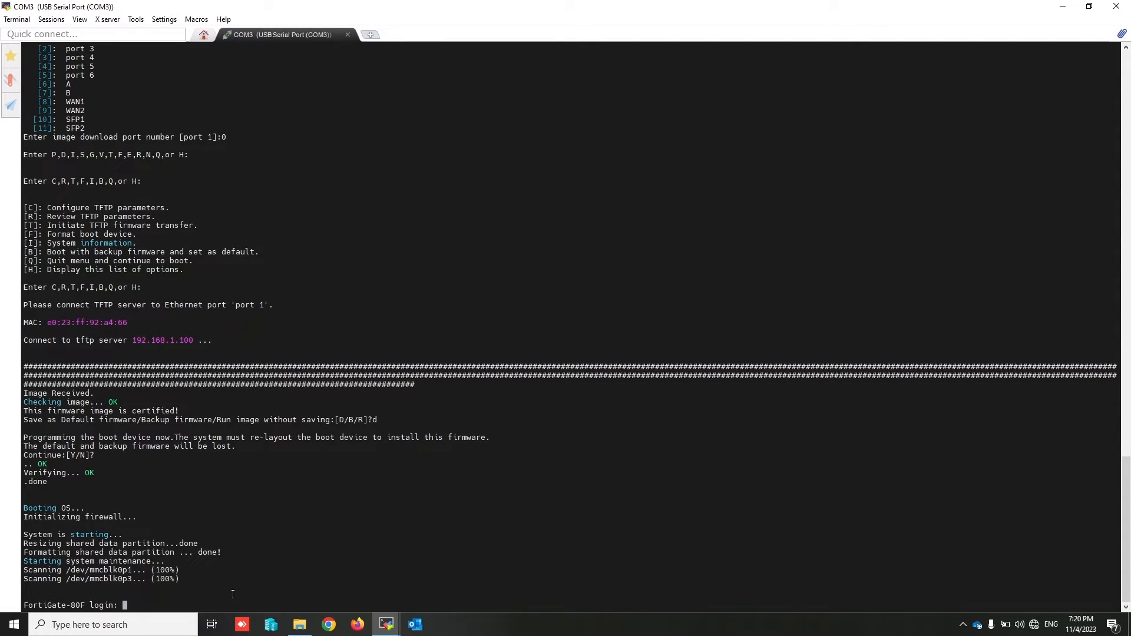
Log in as admin with a blank password, set the new password and reach the command prompt
key(Enter)
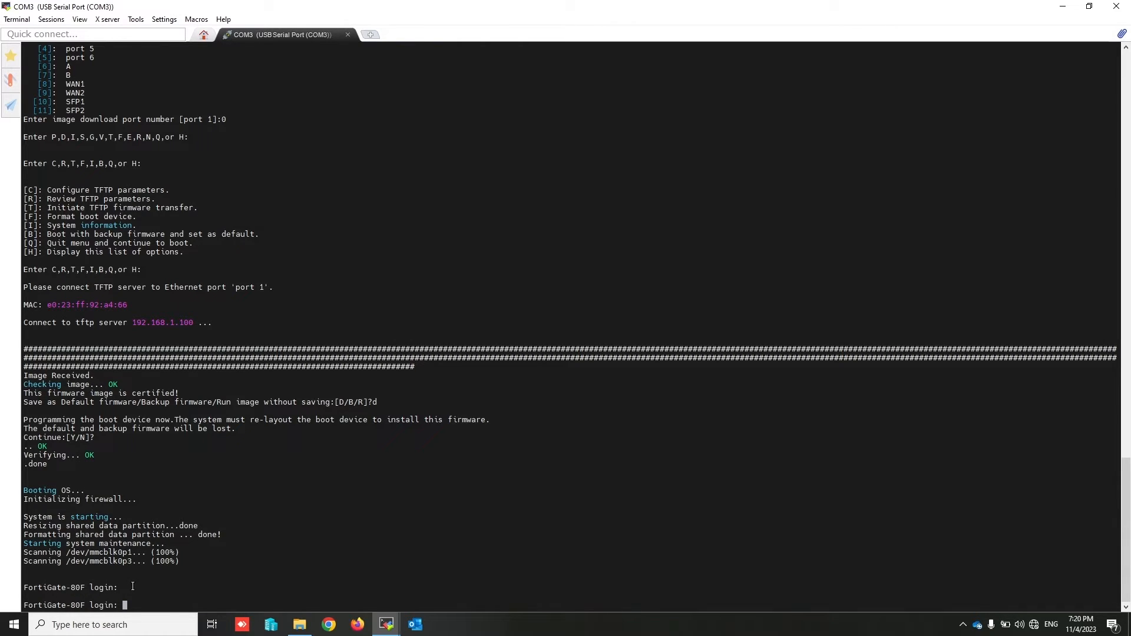
text(admin)
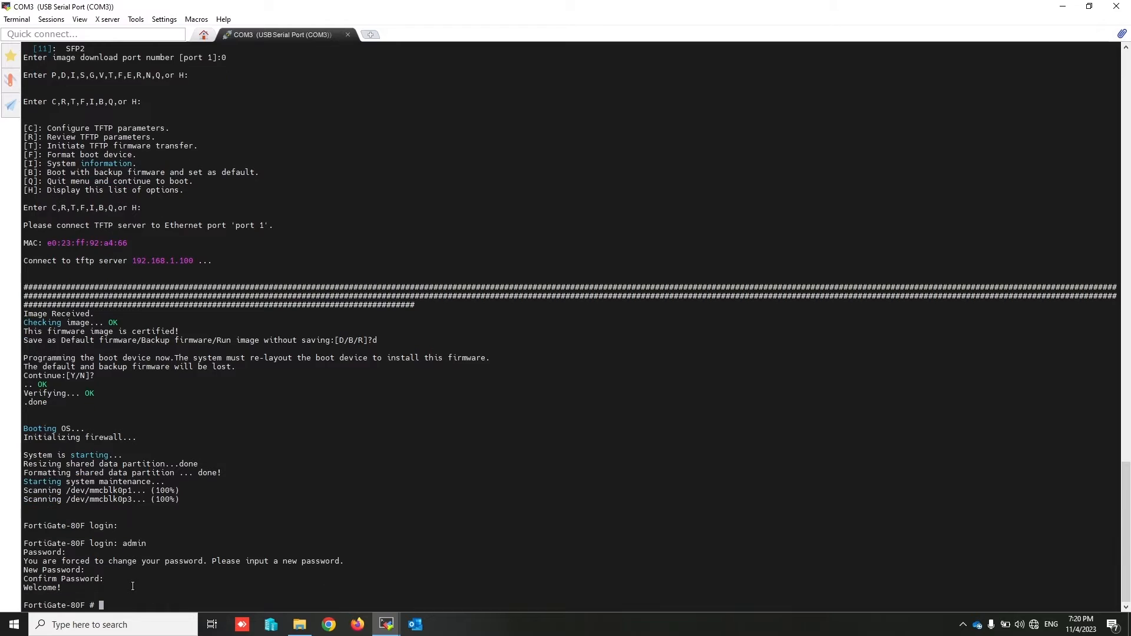
key(enter)
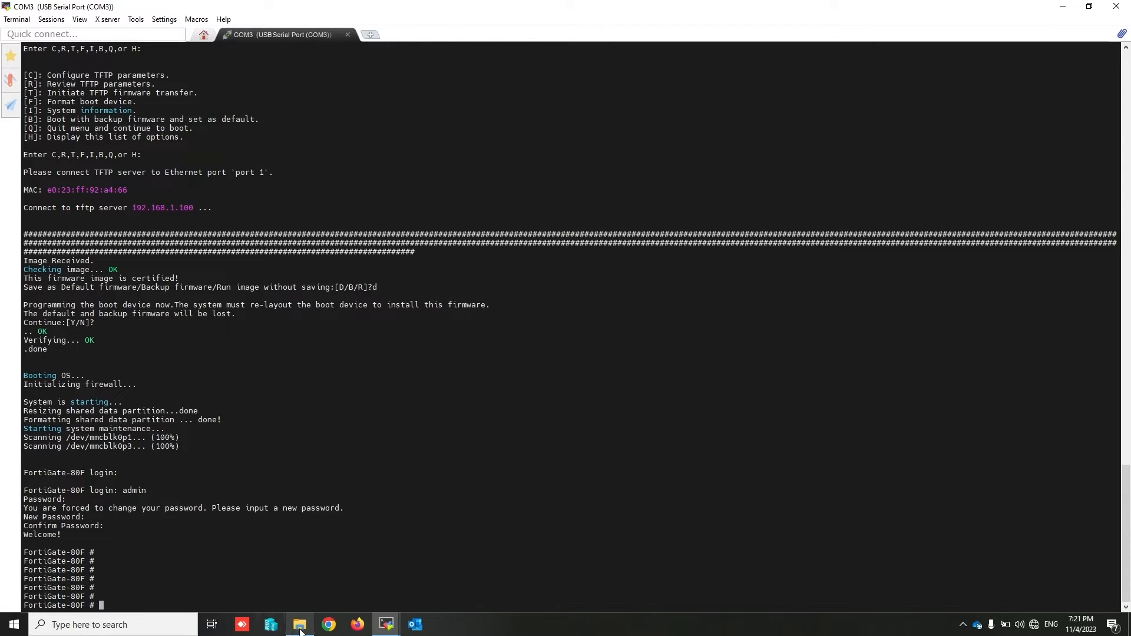
Open the FortiGate-80F backup .conf file from the Desktop with Edit with Notepad++
click(298, 624)
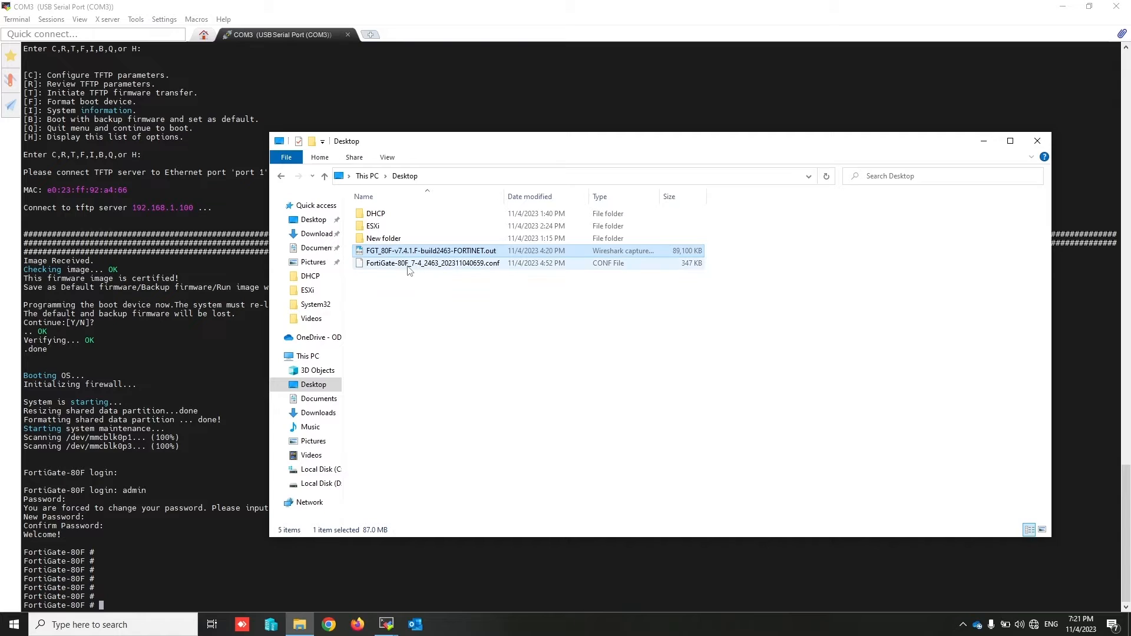
click(432, 263)
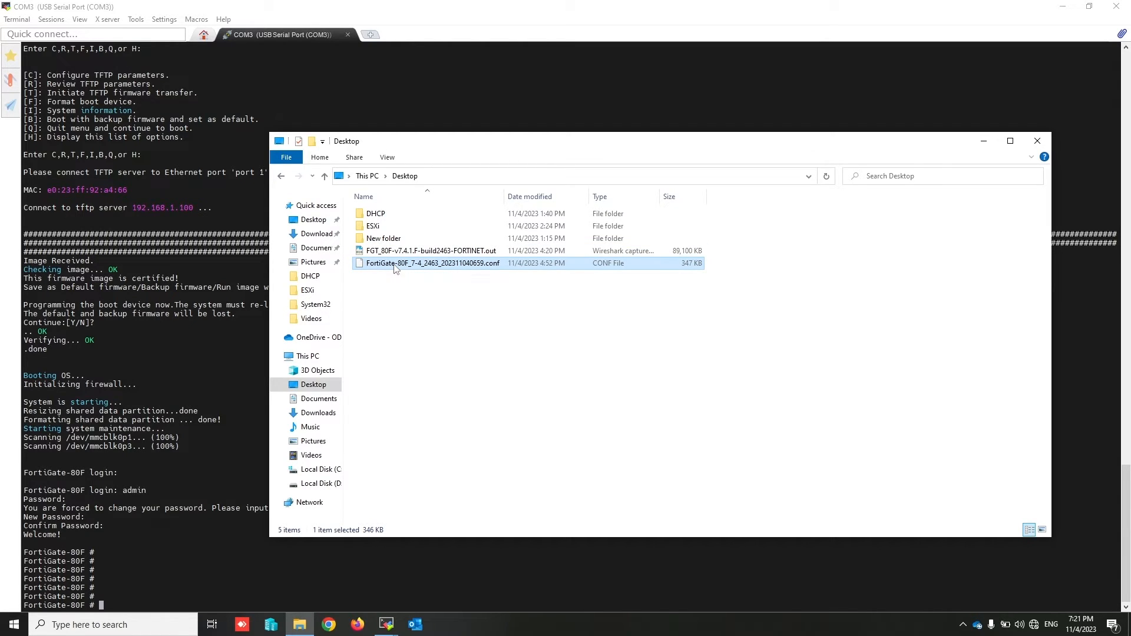
right_click(432, 263)
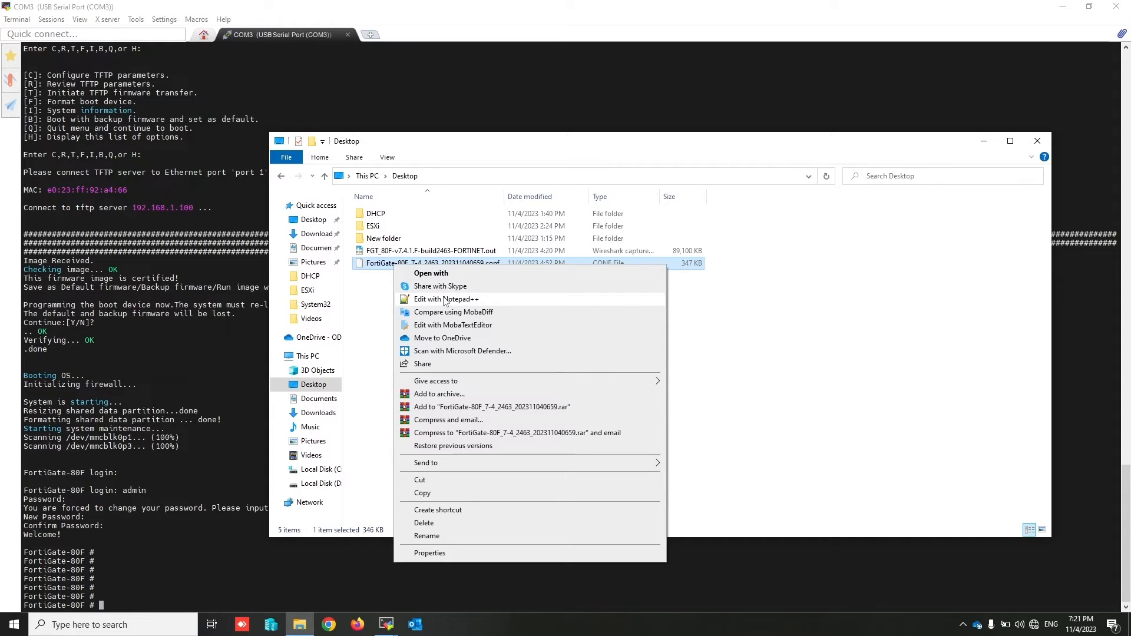
click(445, 298)
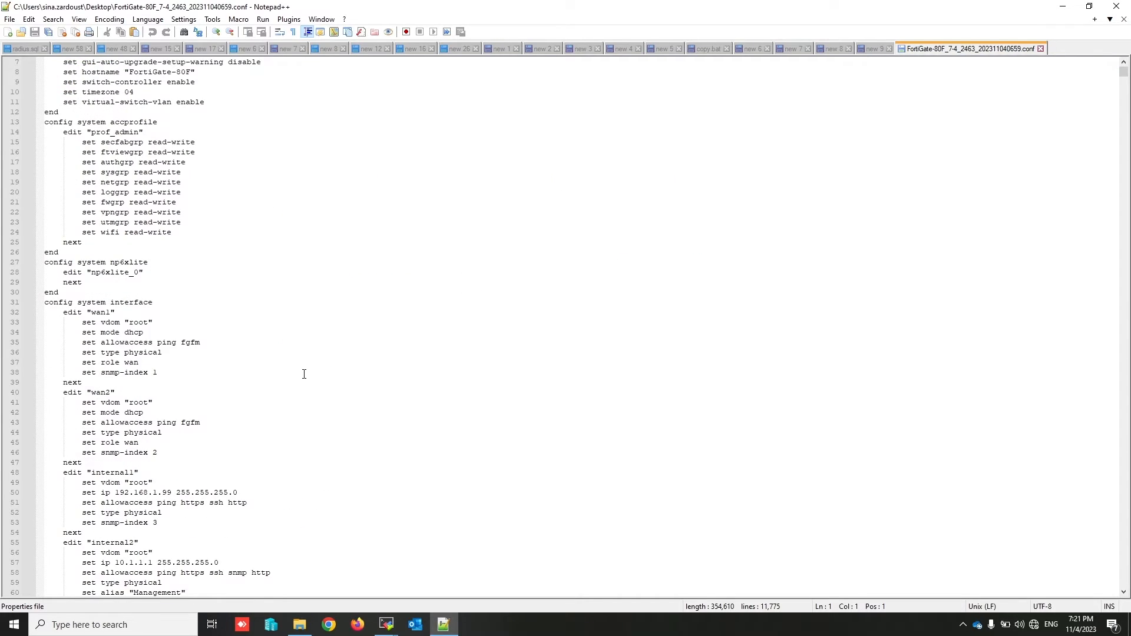
Locate the admin's 'set password ENC' line via Find Next on 'config system admin'
scroll(down, 3)
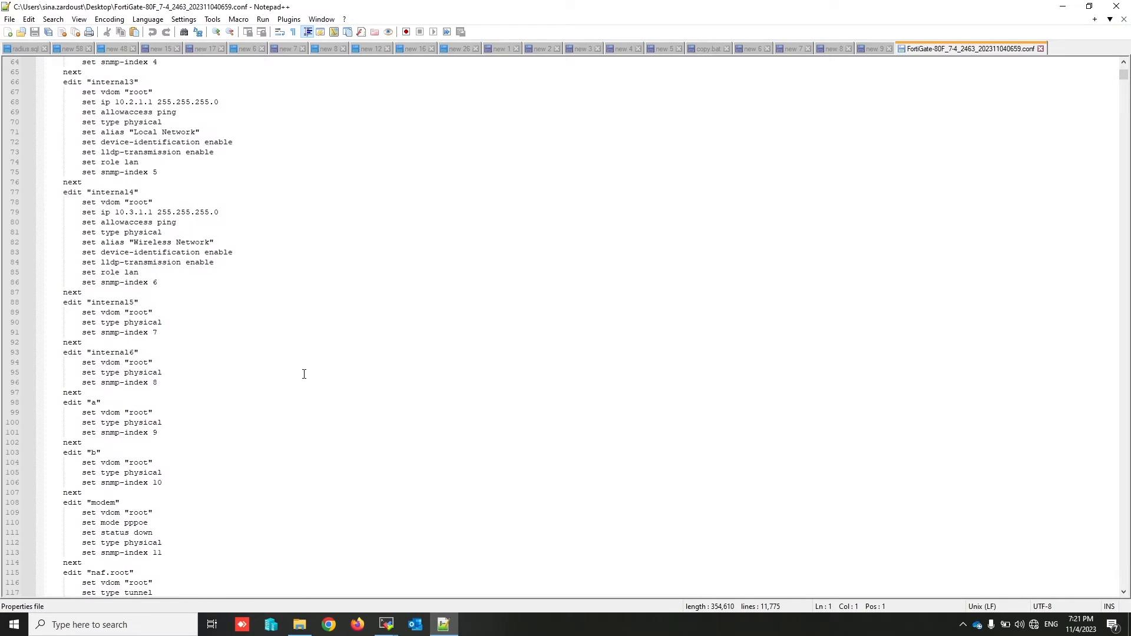
scroll(down, 3)
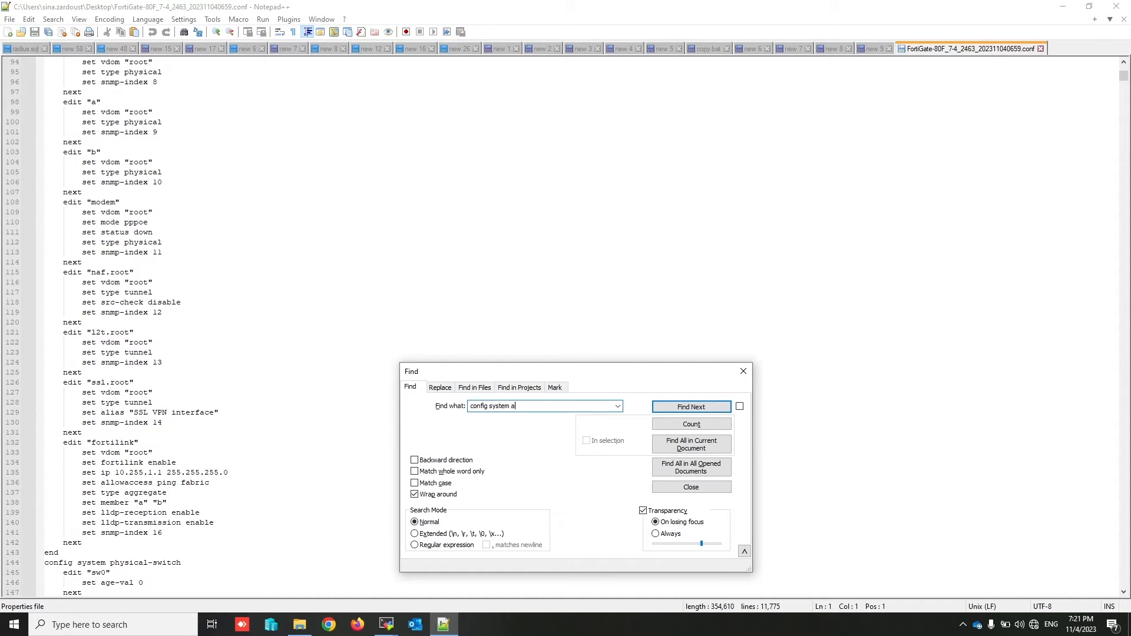
click(689, 407)
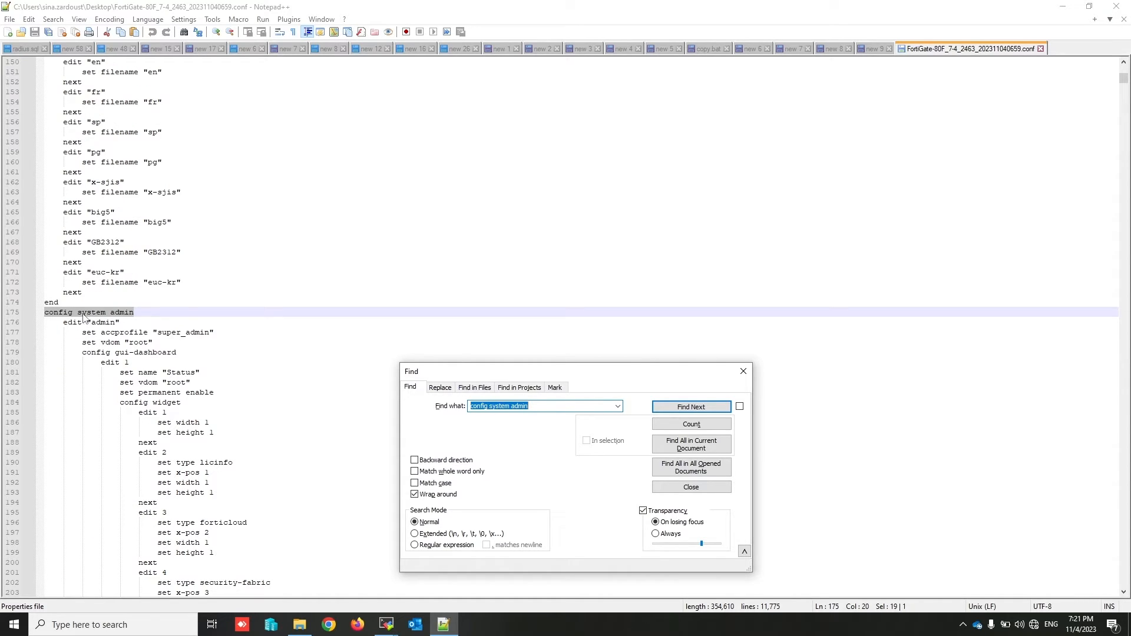
click(690, 406)
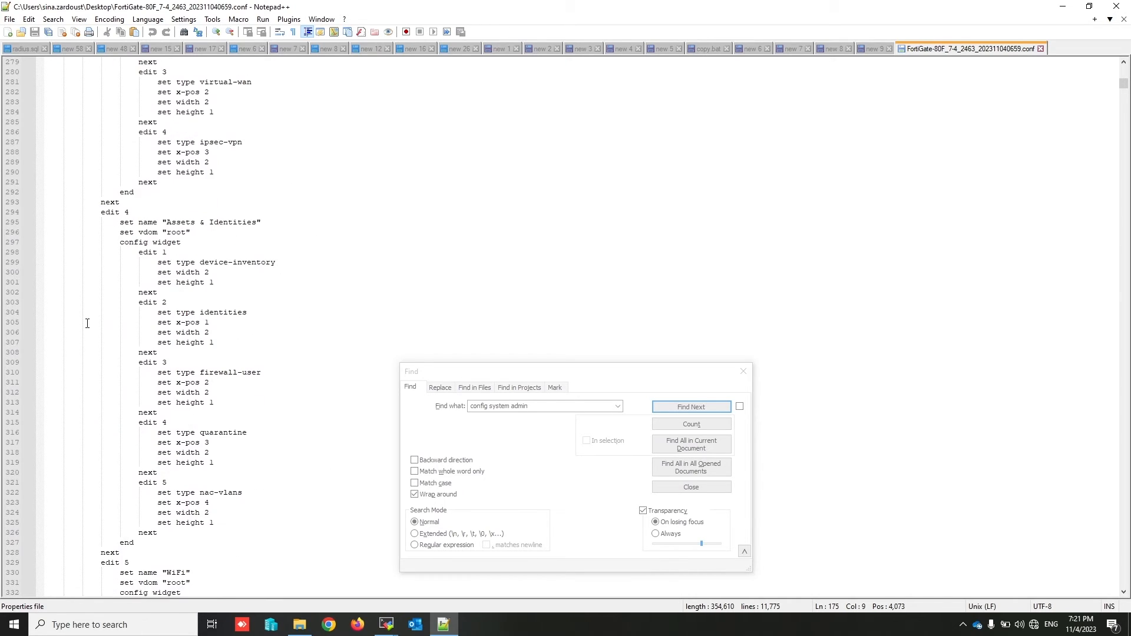
scroll(down, 3)
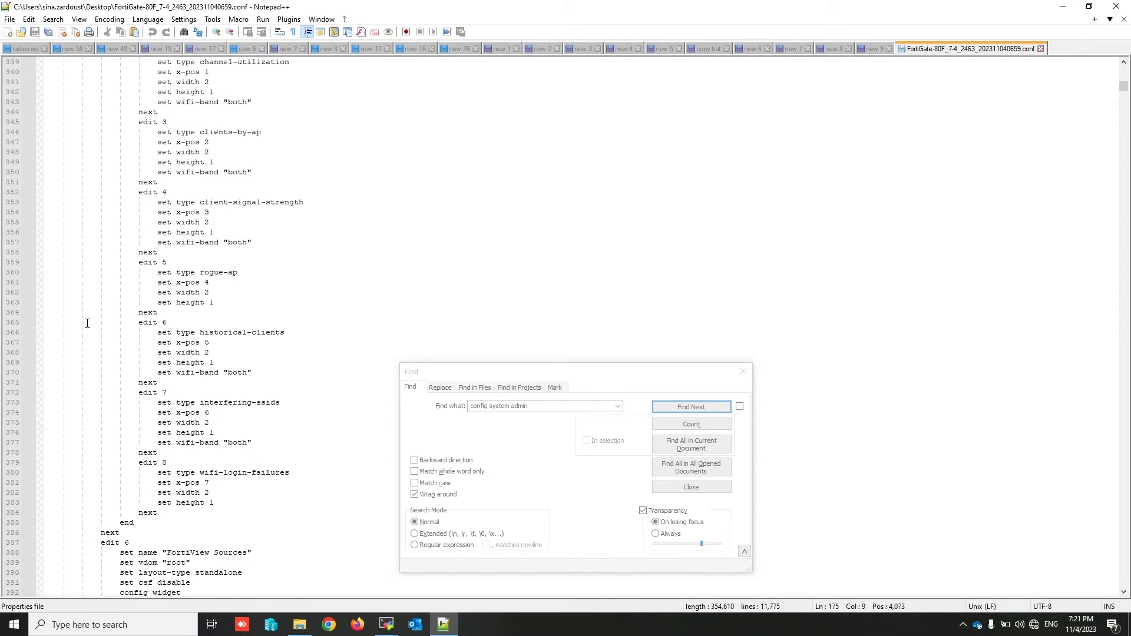
scroll(down, 3)
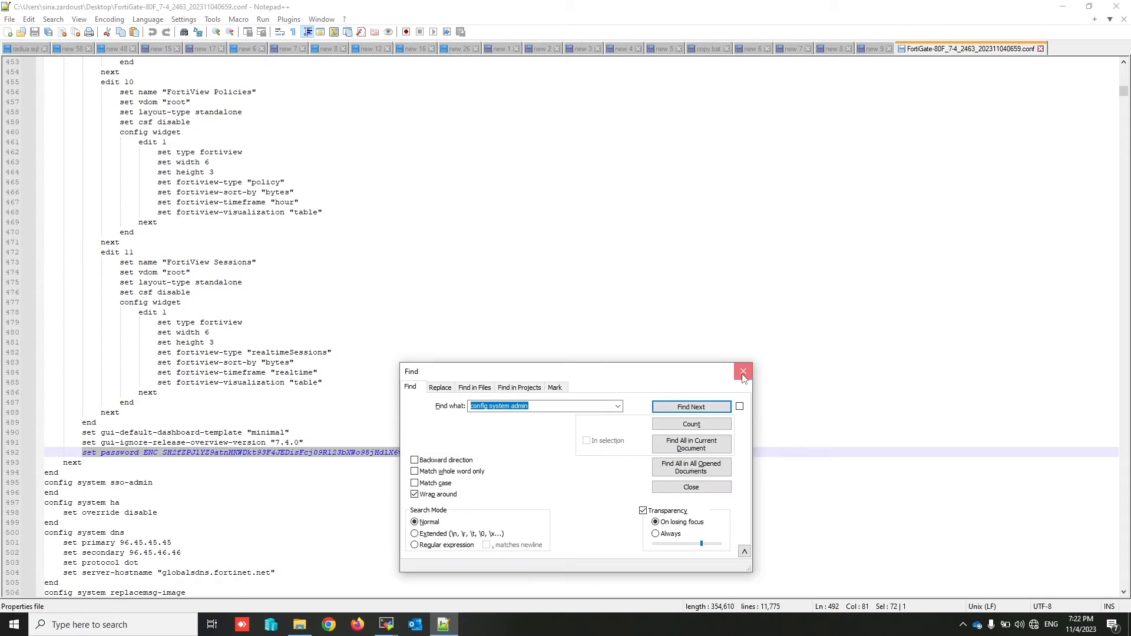
click(743, 371)
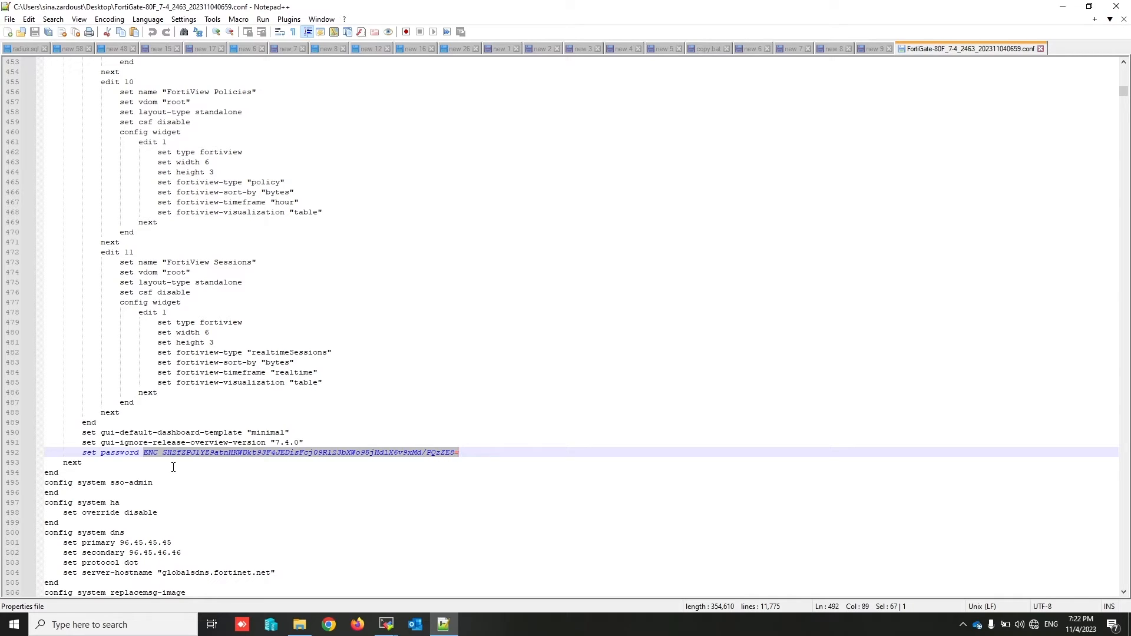
mouse_move(208, 462)
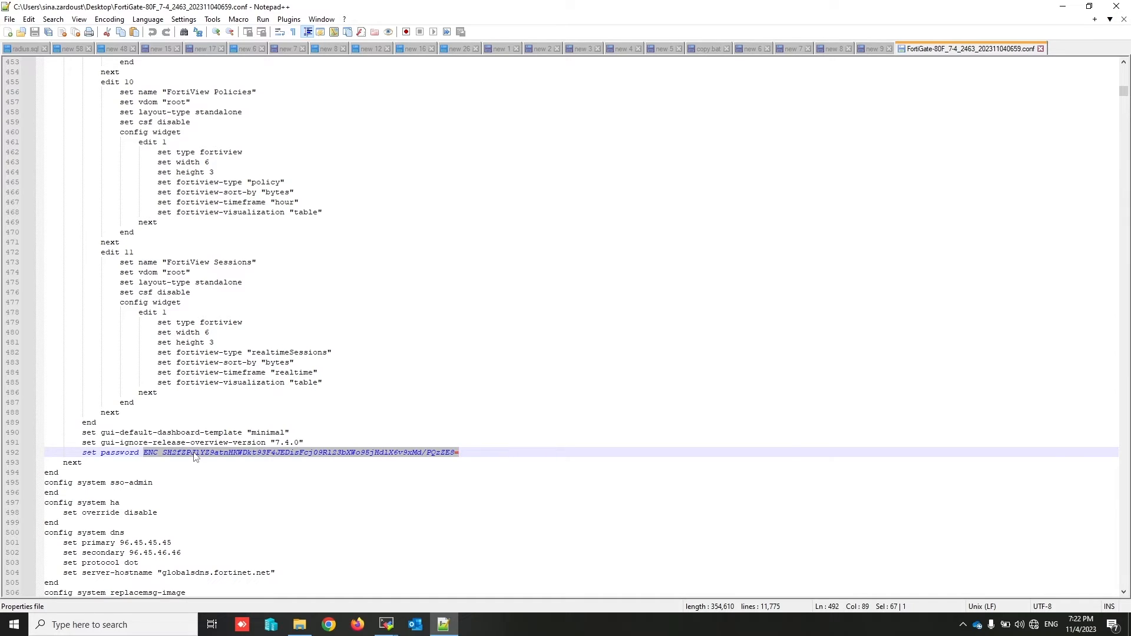
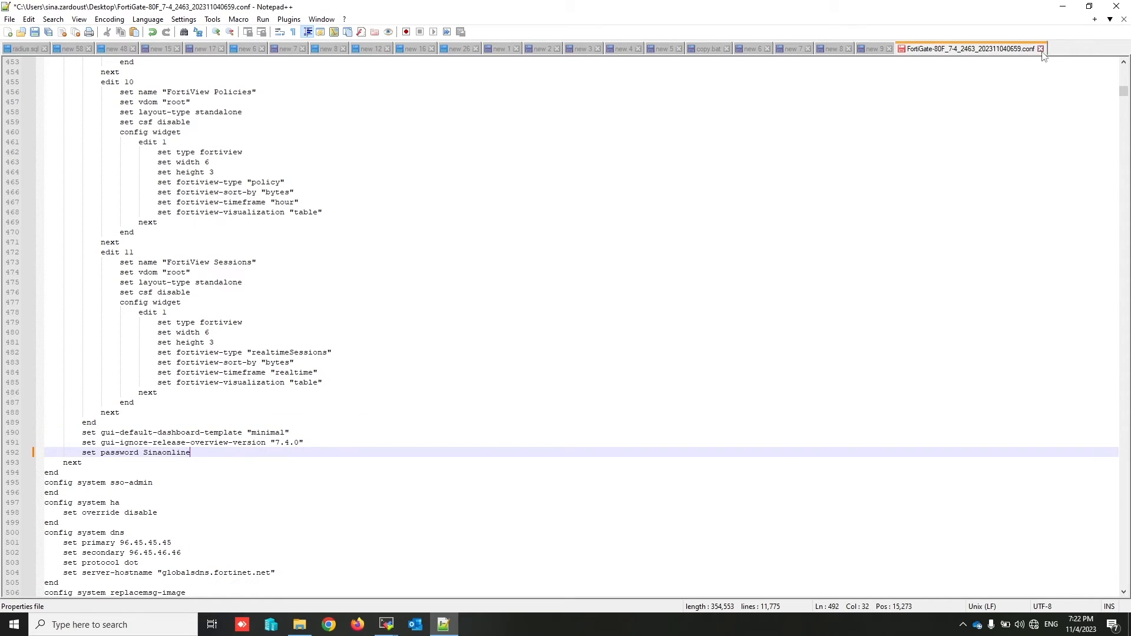
click(1040, 49)
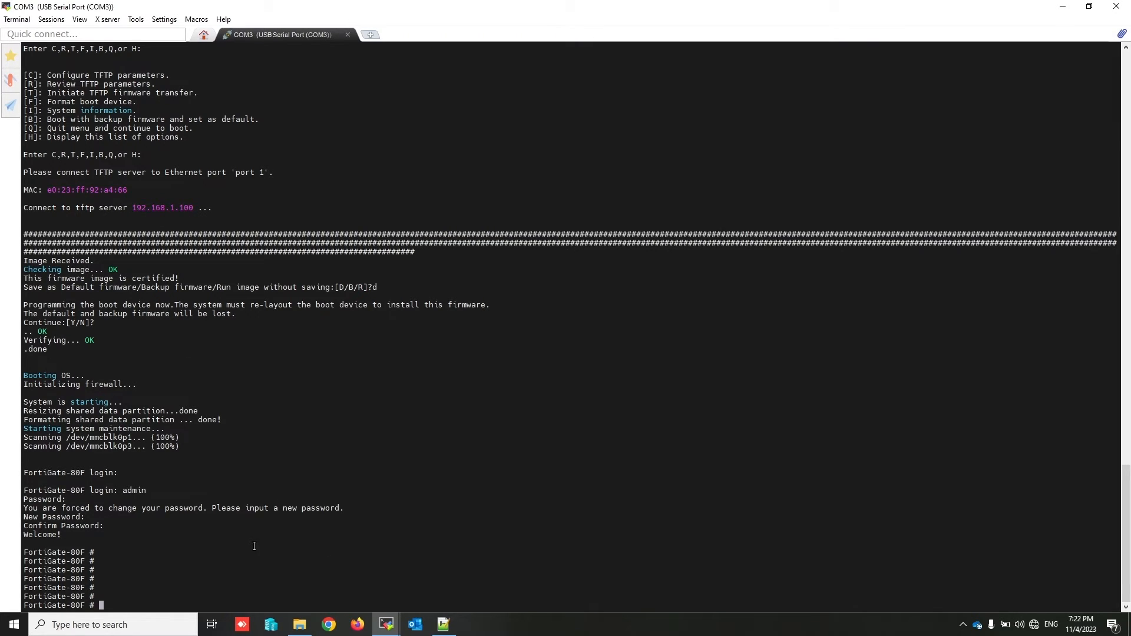
mouse_move(172, 538)
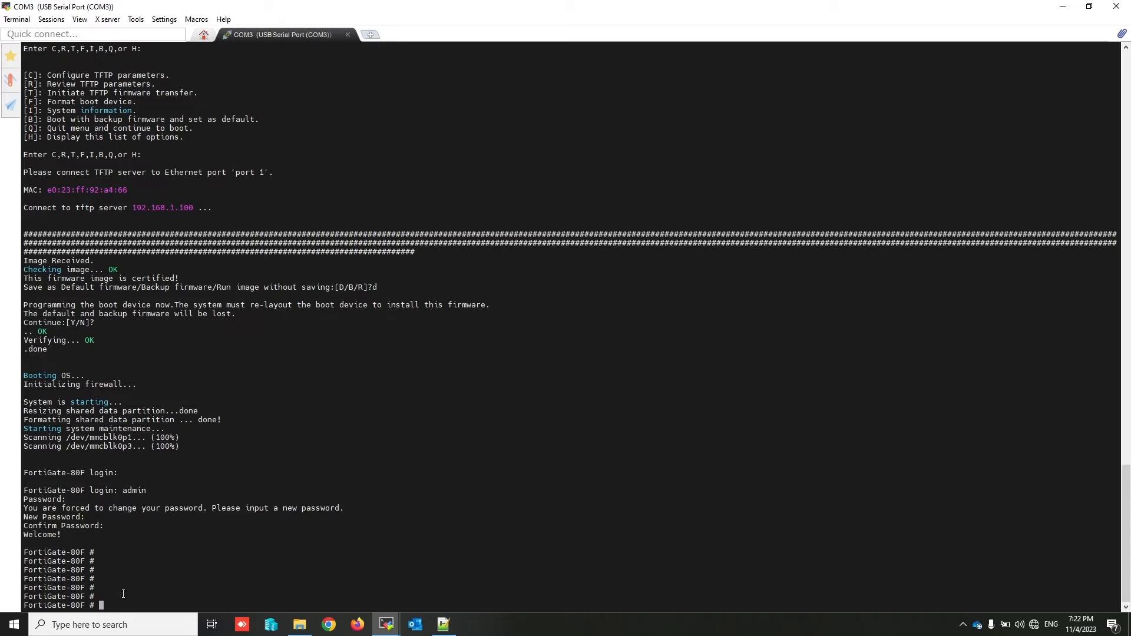
Enter 'execute restore config tftp FortiGate-80F_7-4_2463_202311040659.conf 192.168.' at the FortiGate prompt
text(execute)
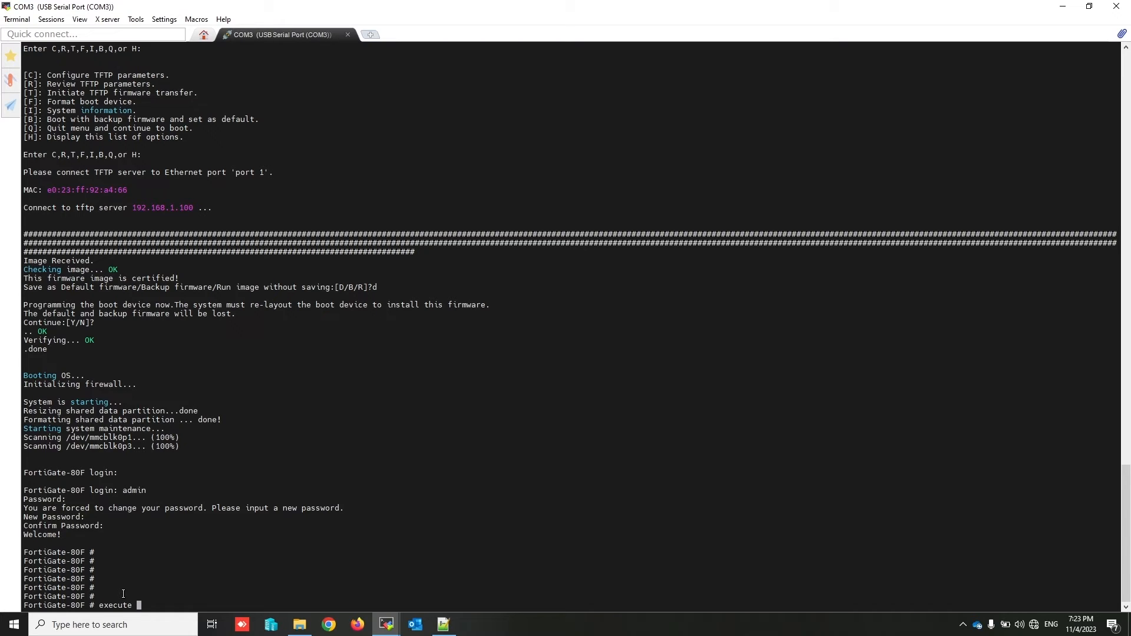
text(restore)
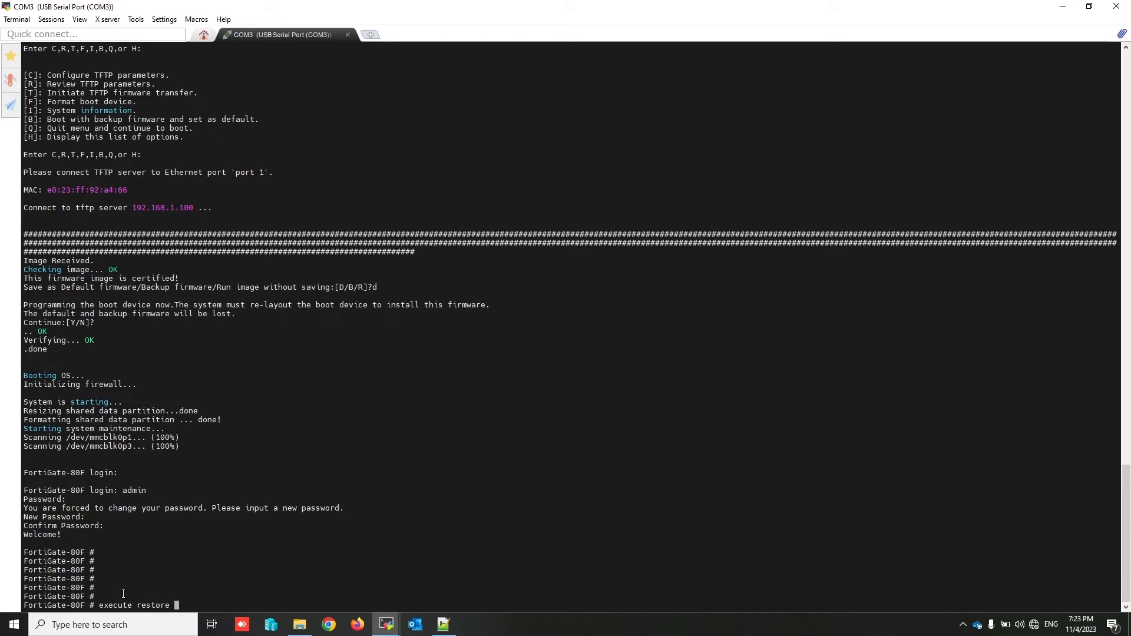
text(config)
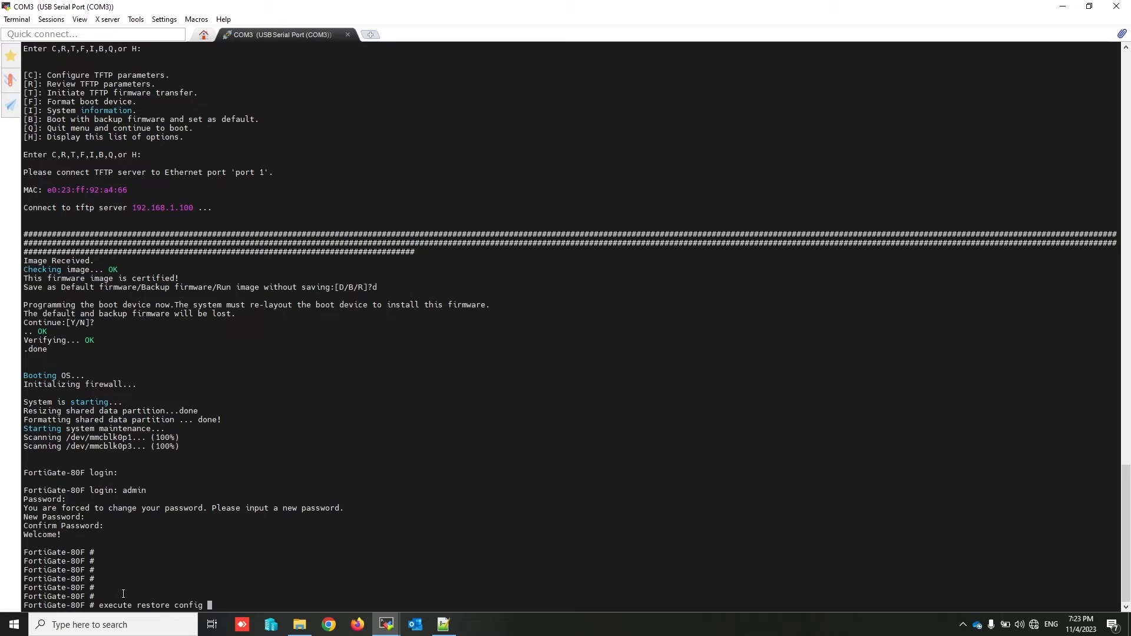
text(tftp)
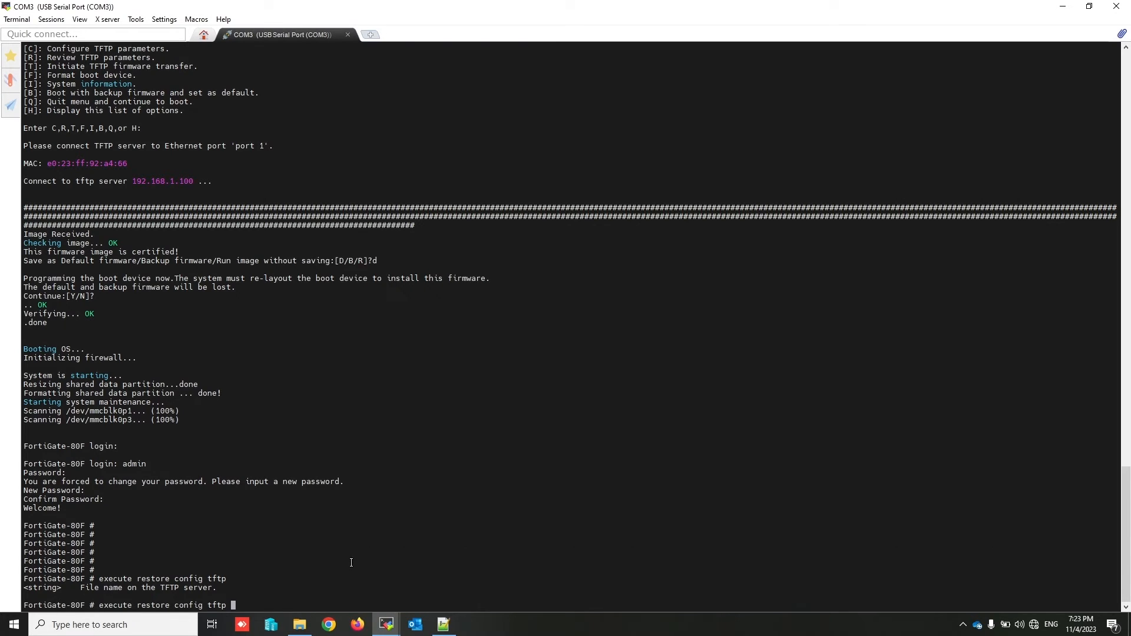
text(FortiGate-80F_7-4_2463_202311040659.conf)
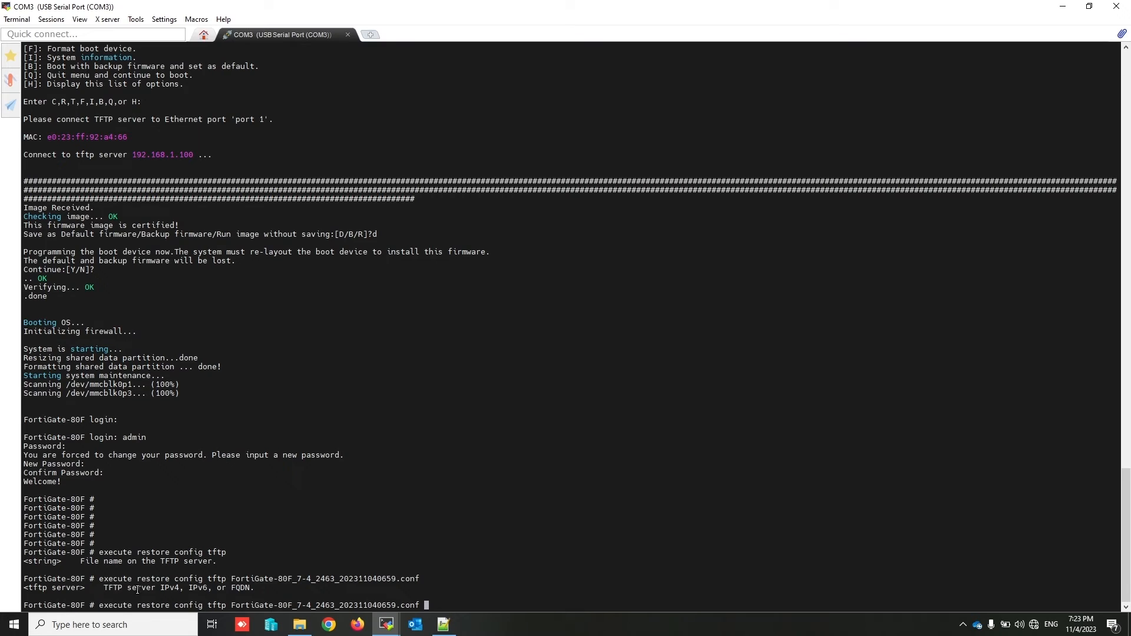
text(192)
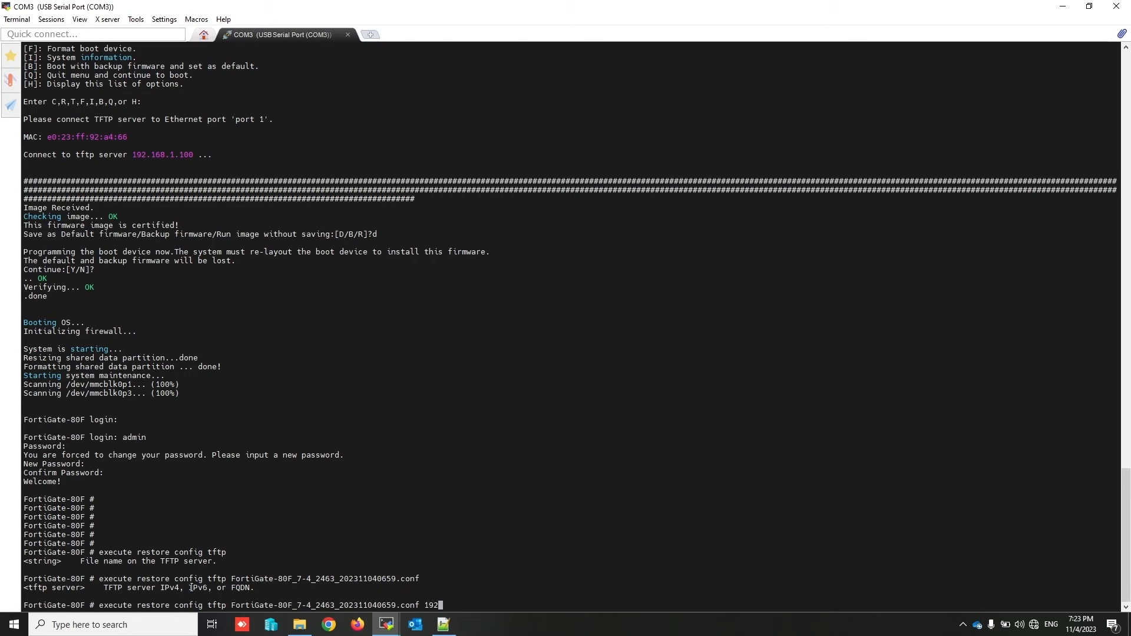
text(.168.1.100)
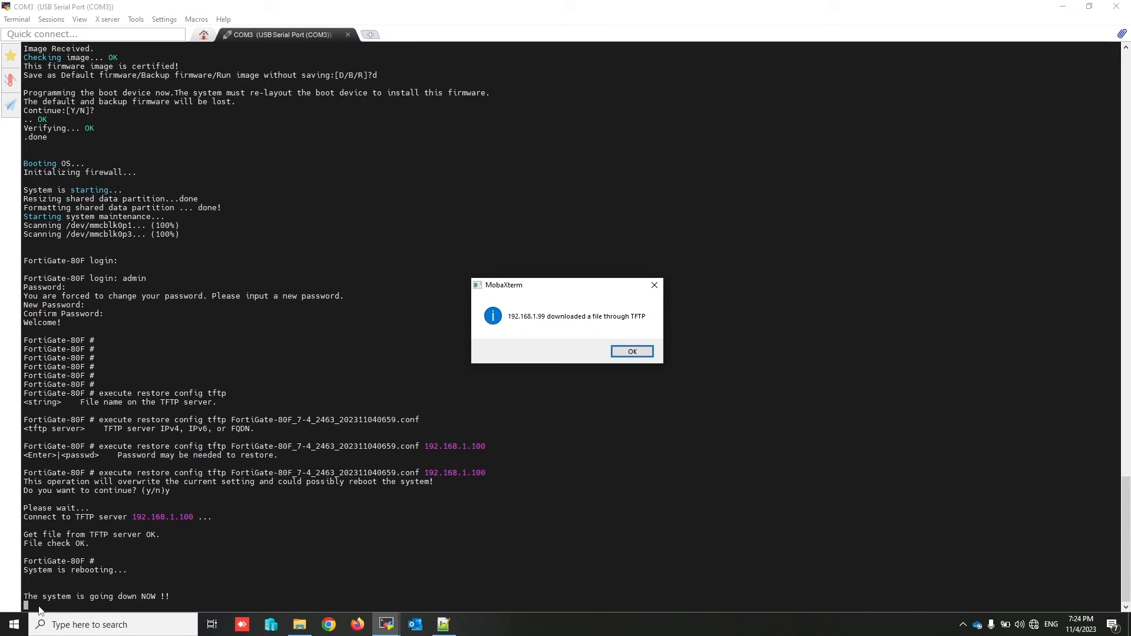
Acknowledge the TFTP download notice while the config restores and the FortiGate reboots
click(631, 354)
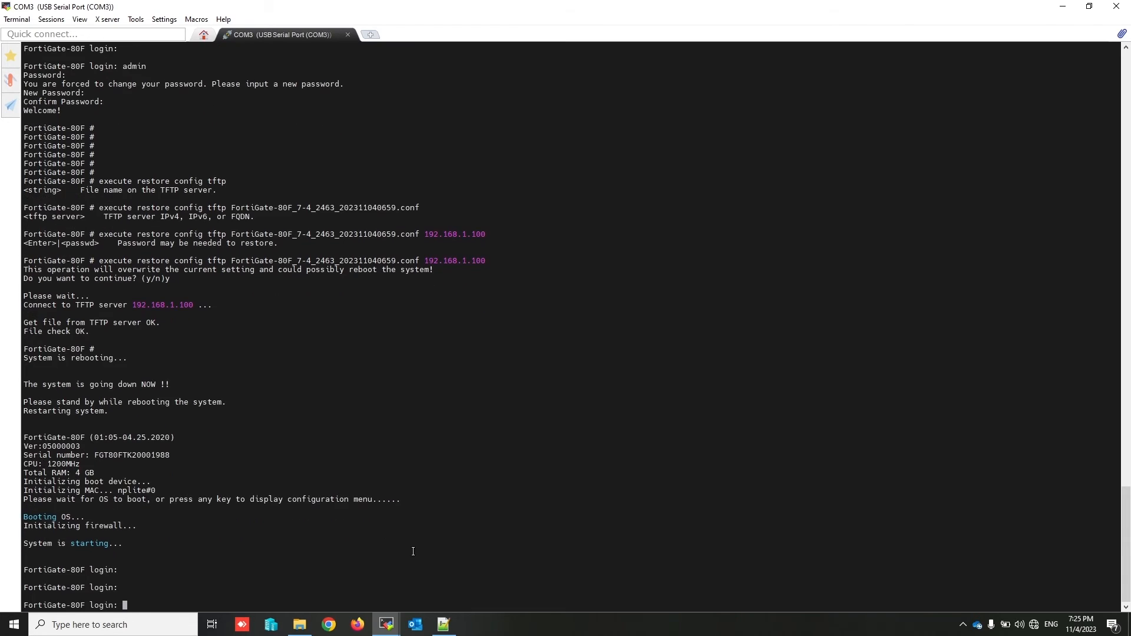
mouse_move(351, 570)
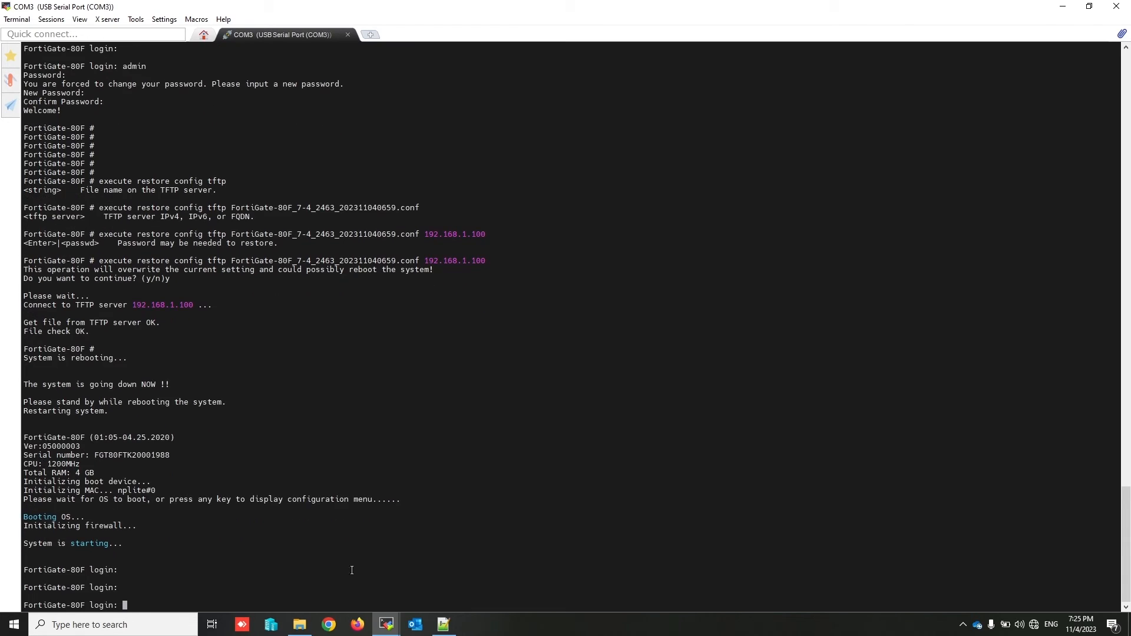
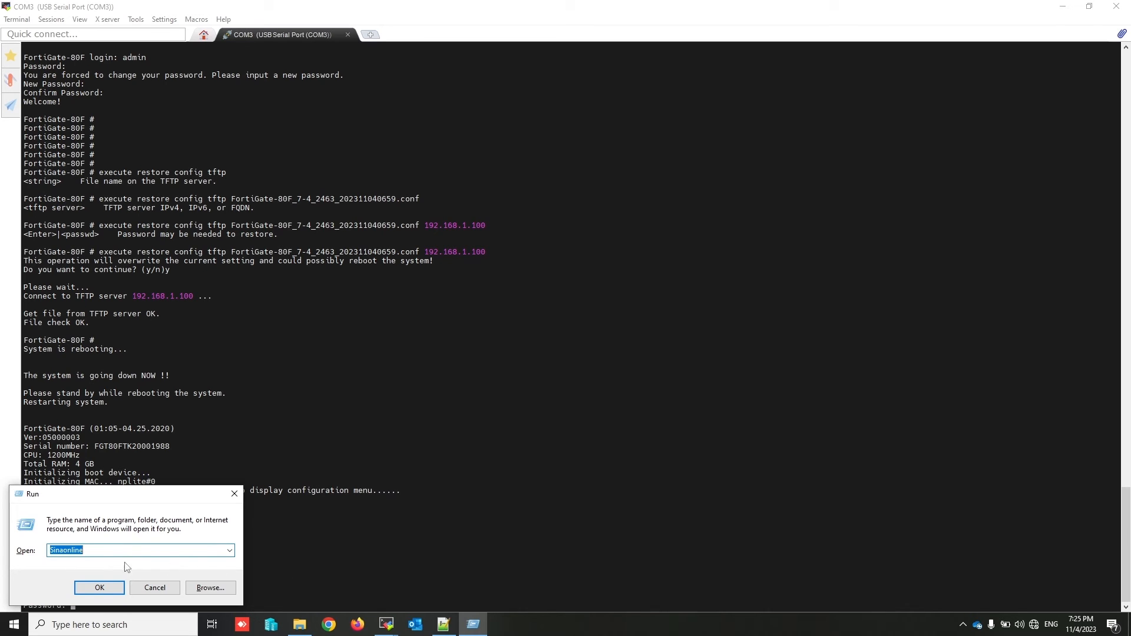
right_click(137, 550)
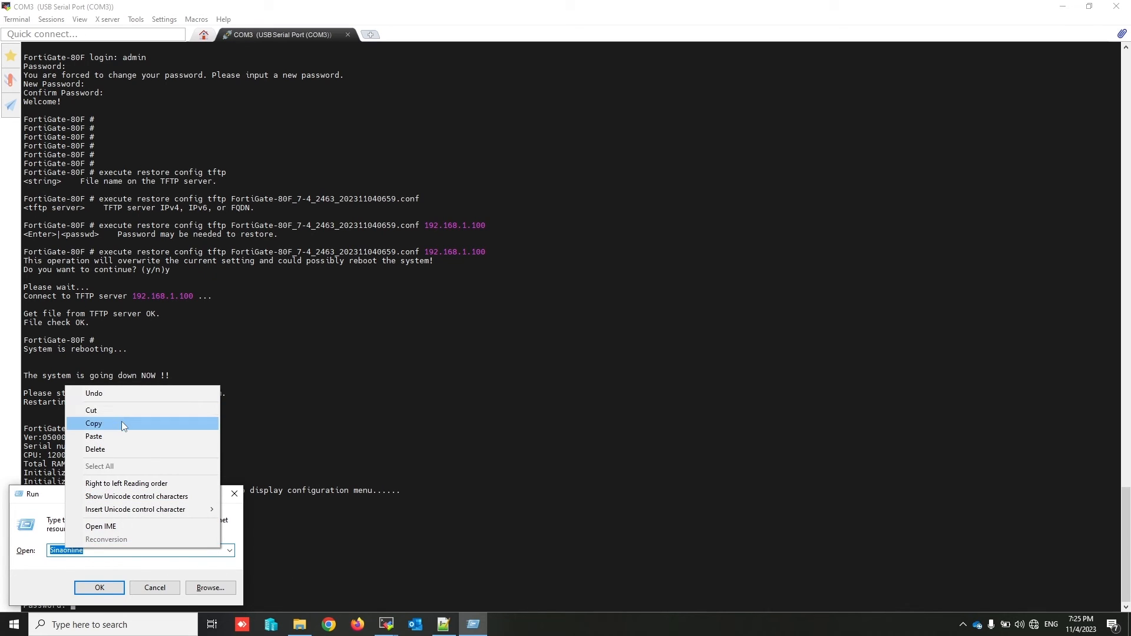